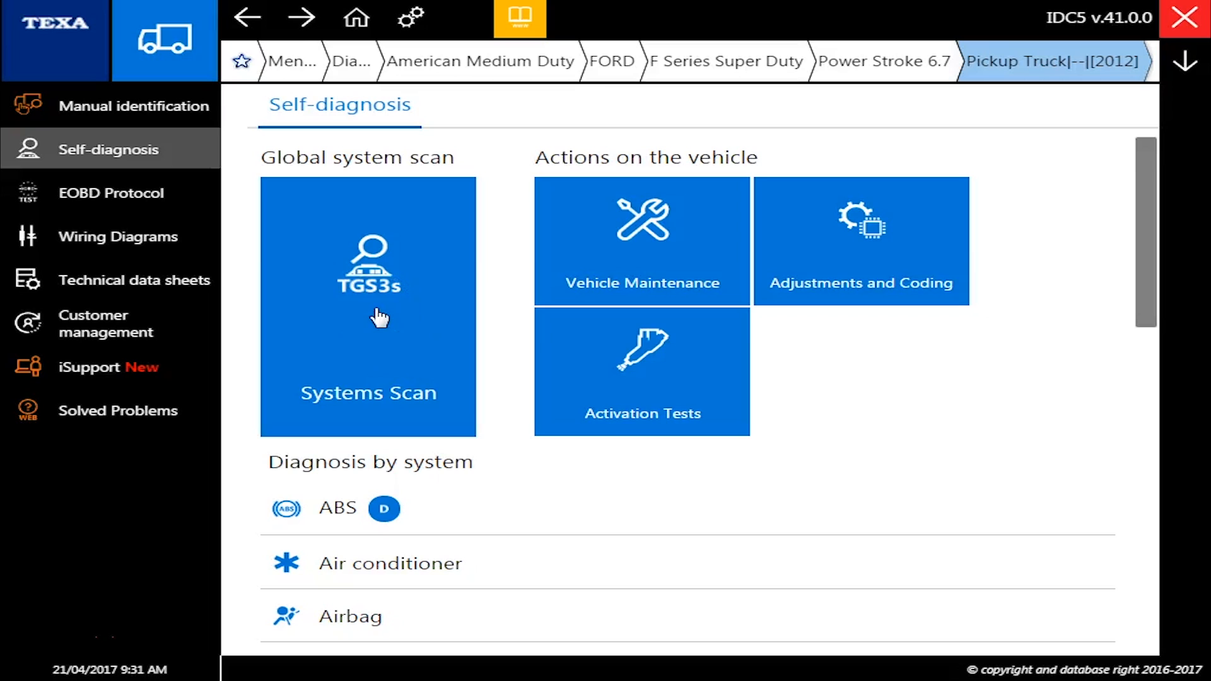
# Launch the TGS3s Systems Scan and proceed past the OBD connection information
pyautogui.click(368, 306)
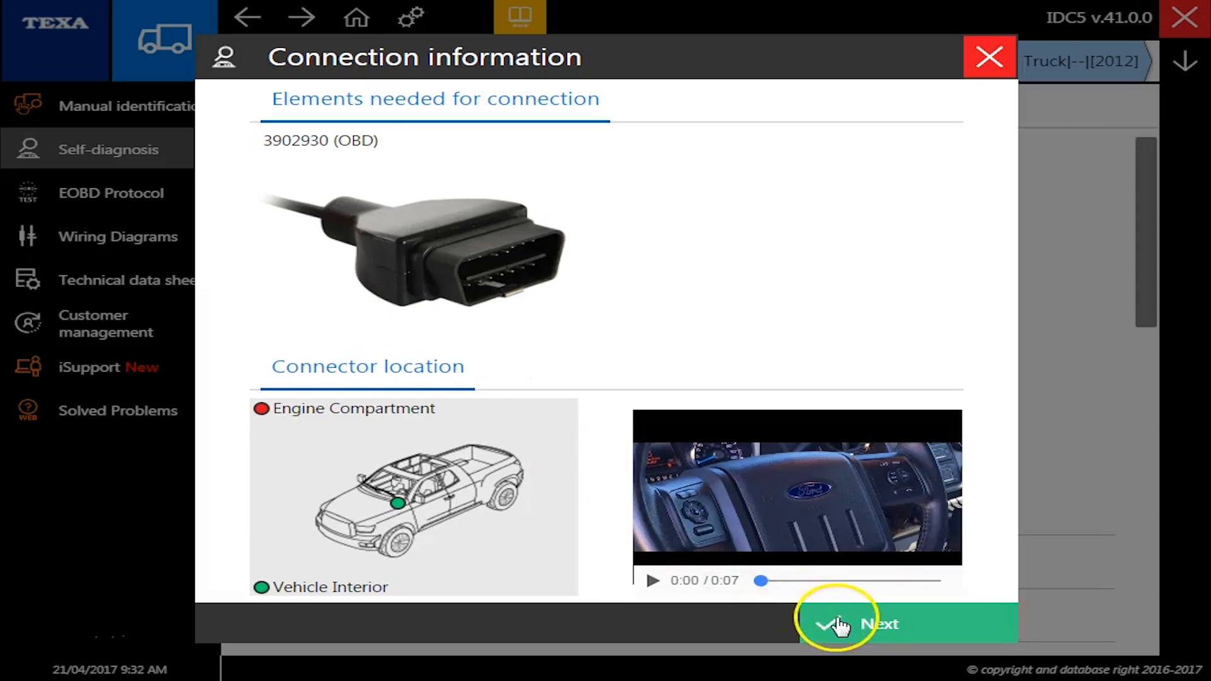
pyautogui.click(840, 623)
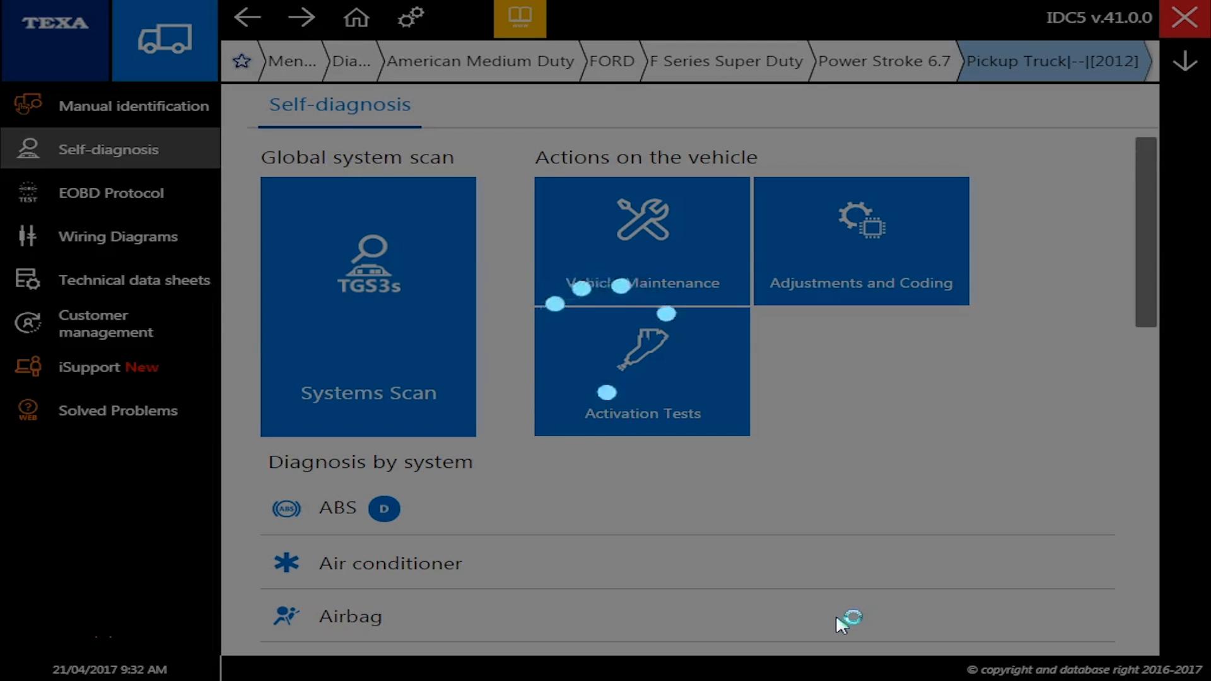
# Confirm the ignition-on warning so the quick scan populates each system's status
pyautogui.click(368, 305)
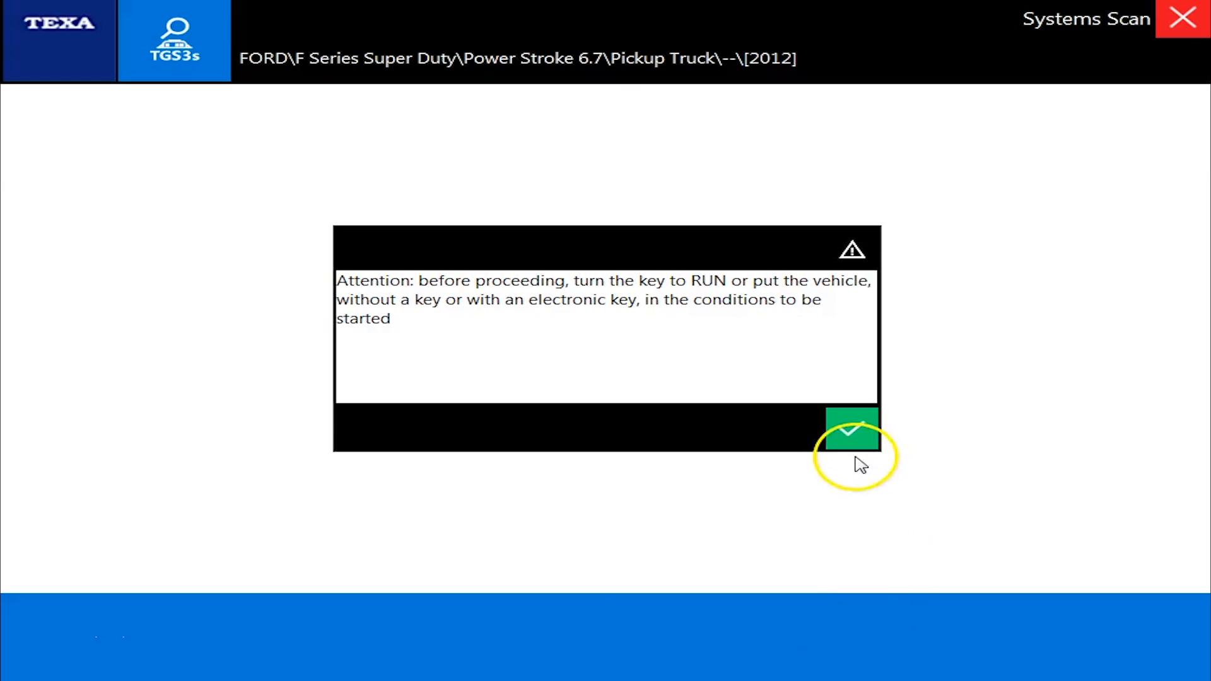
pyautogui.click(851, 430)
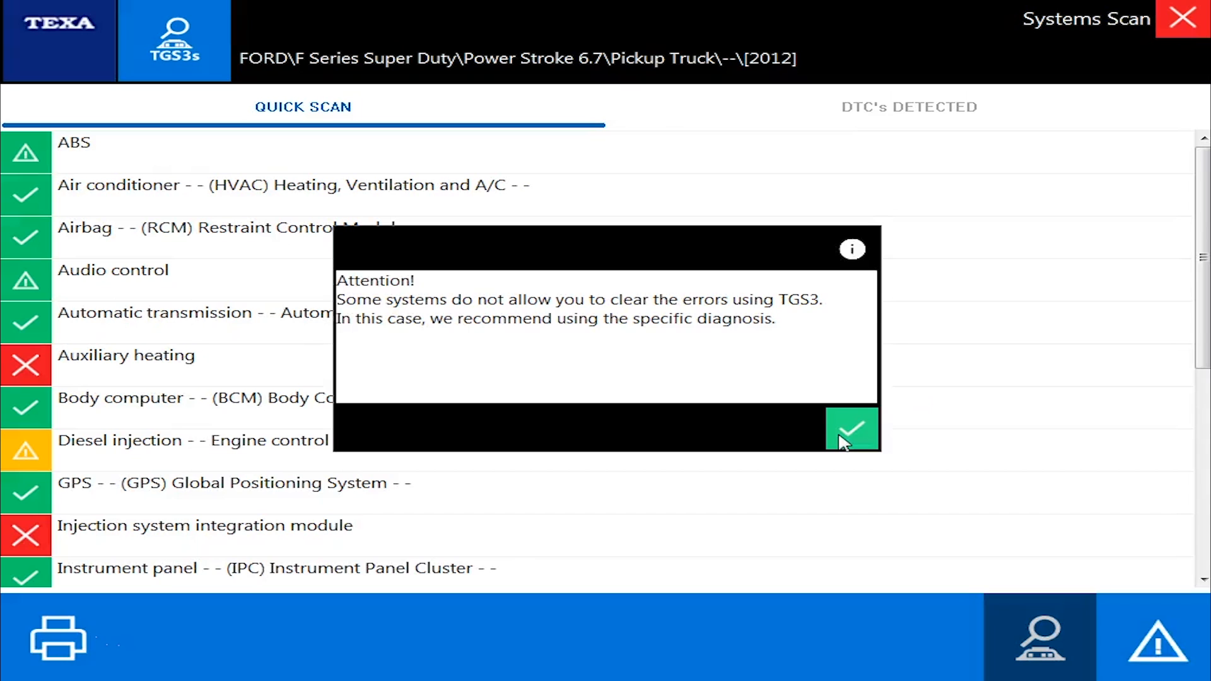
# Acknowledge the 'some errors can't be cleared via TGS3' note and the Auxiliary heating no-response message
pyautogui.click(852, 432)
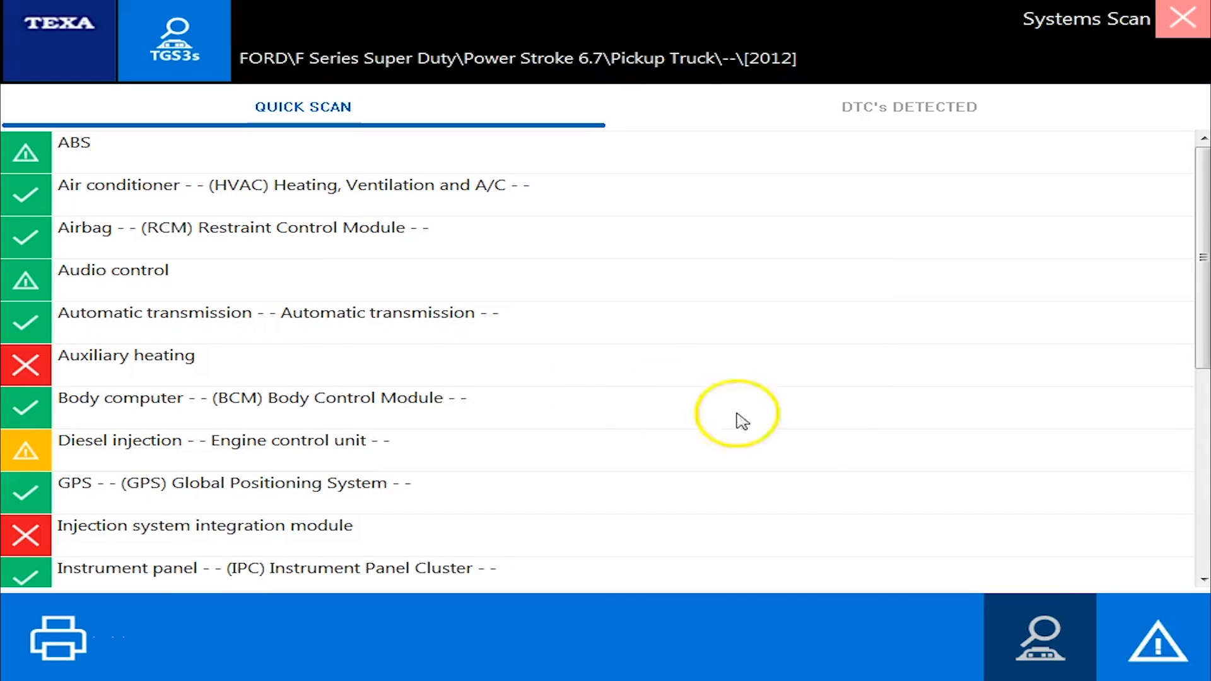
pyautogui.moveTo(70, 281)
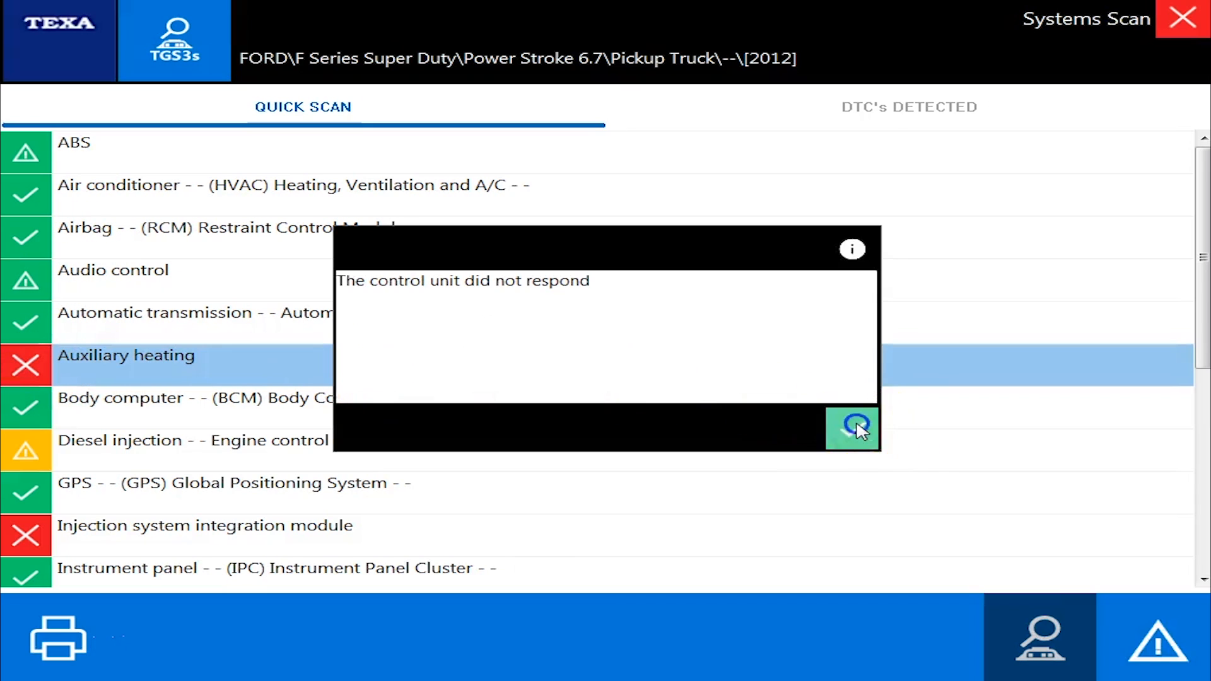
pyautogui.click(851, 429)
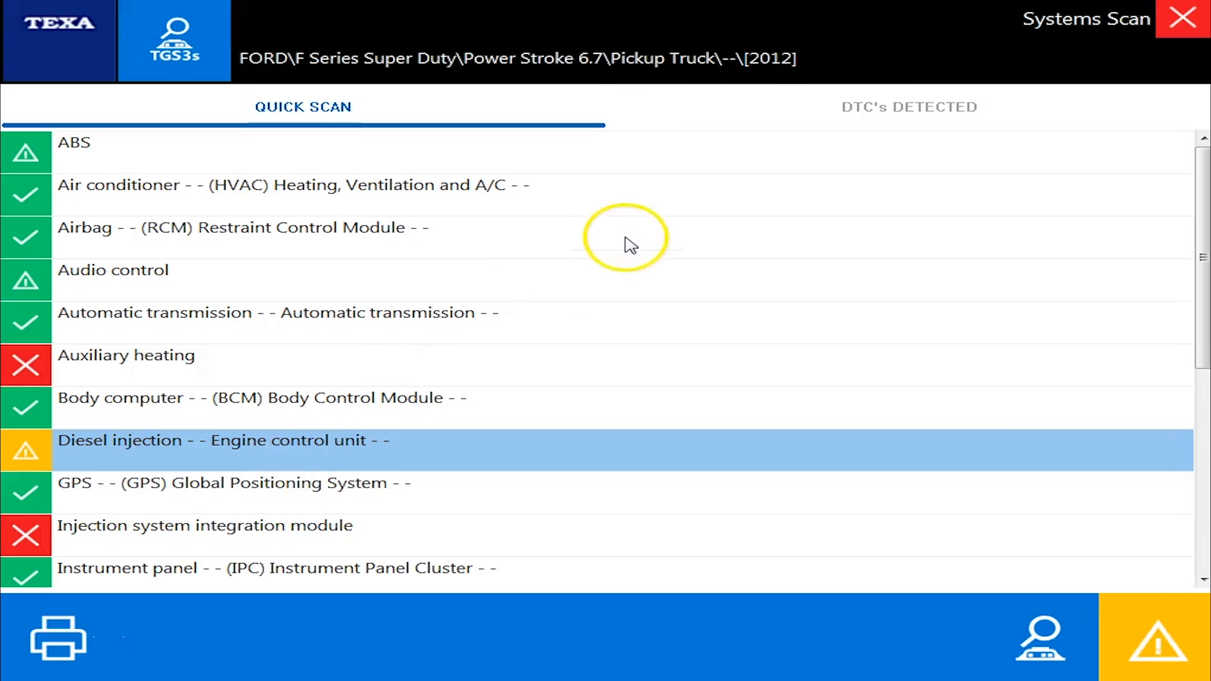
# View the detected DTCs with P20BA and begin dedicated diagnosis of the Diesel injection engine control unit
pyautogui.click(909, 106)
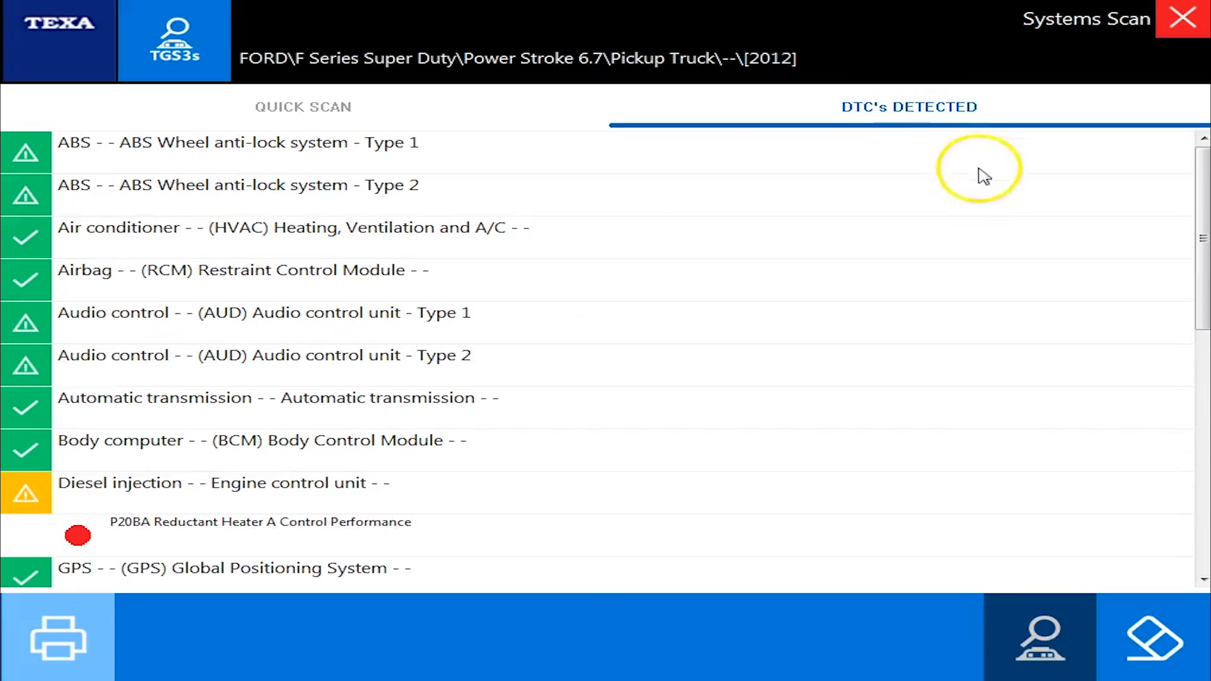
pyautogui.click(260, 534)
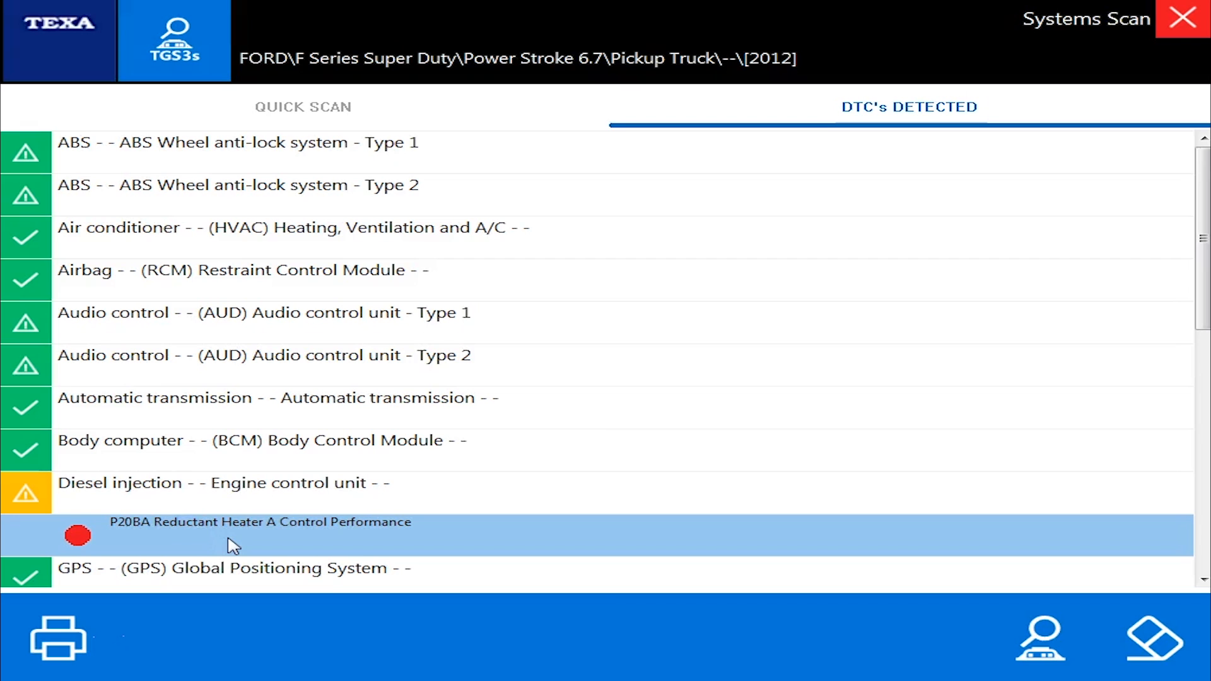
pyautogui.moveTo(917, 280)
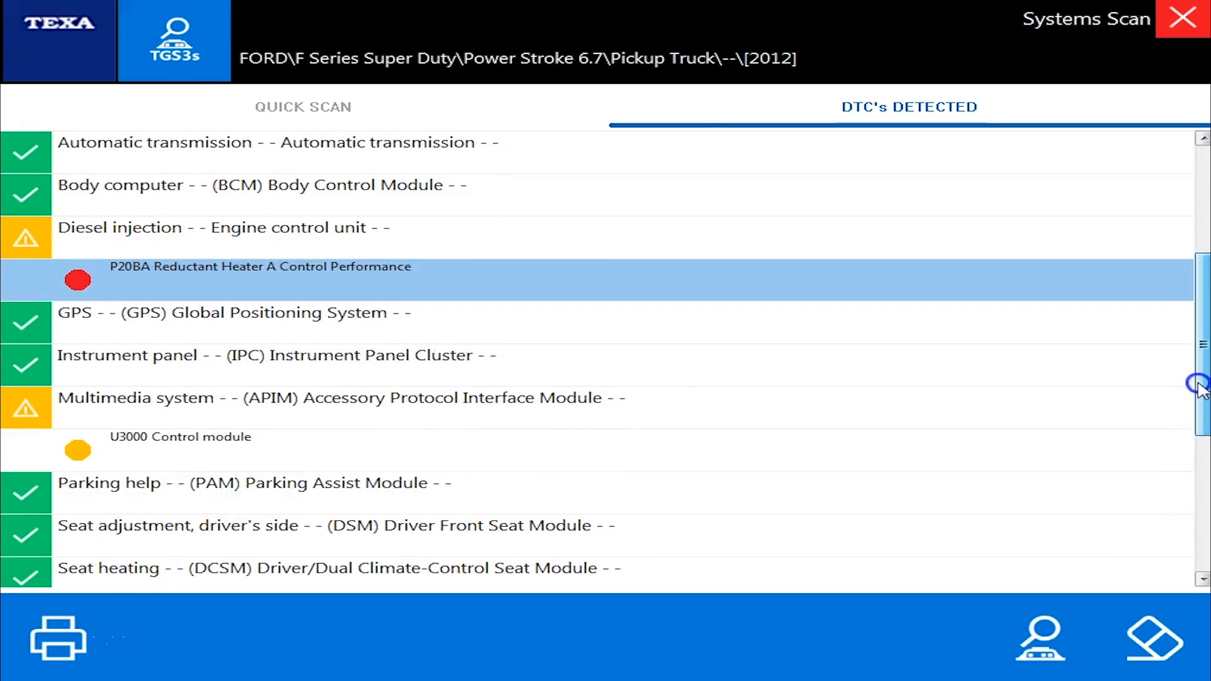
pyautogui.click(181, 437)
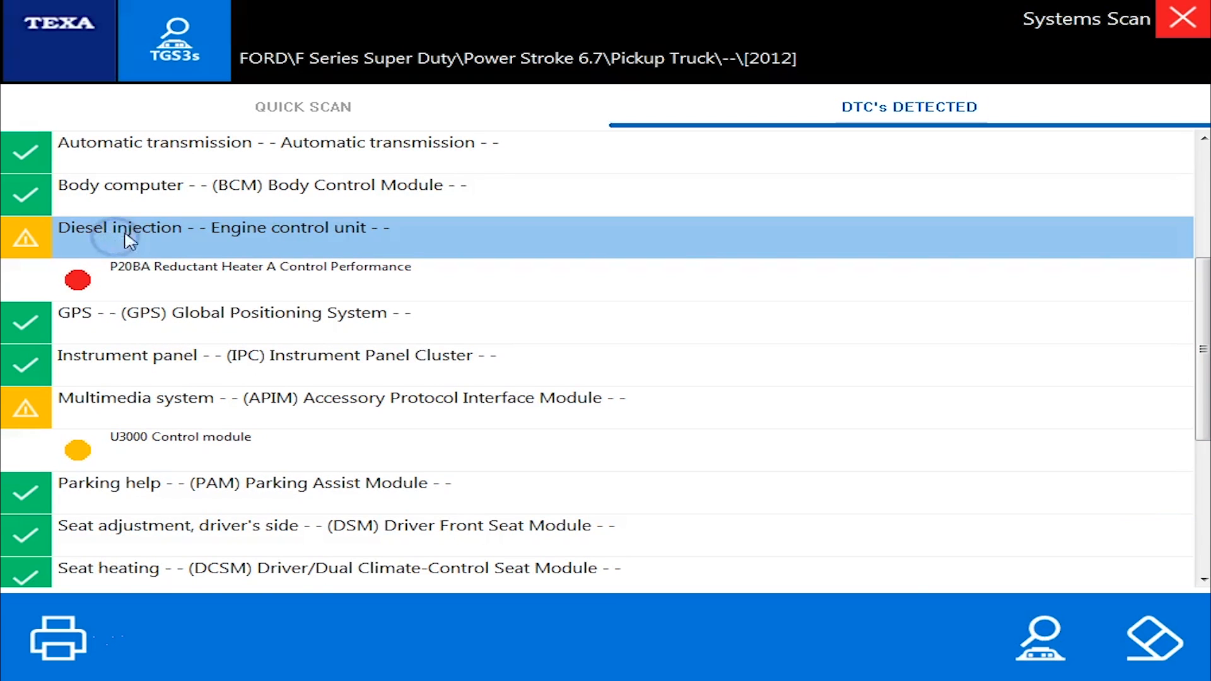
pyautogui.click(1038, 637)
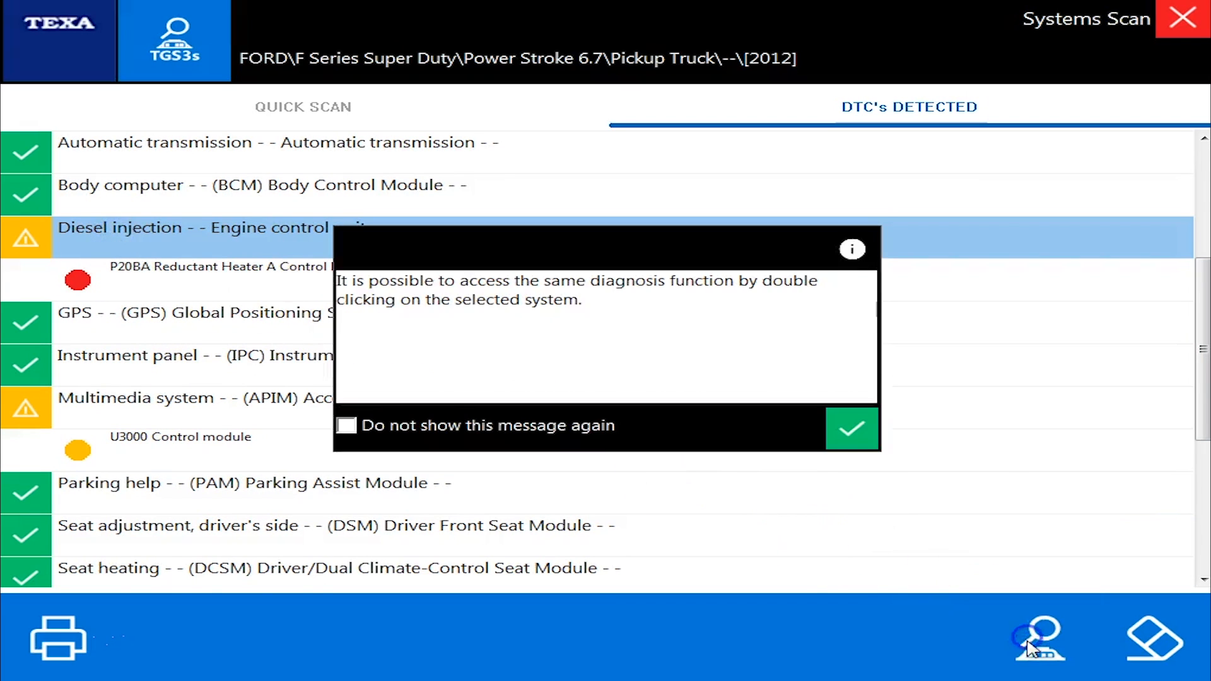
# Dismiss the double-click tip and confirm ignition on to connect and list the stored faults
pyautogui.click(851, 429)
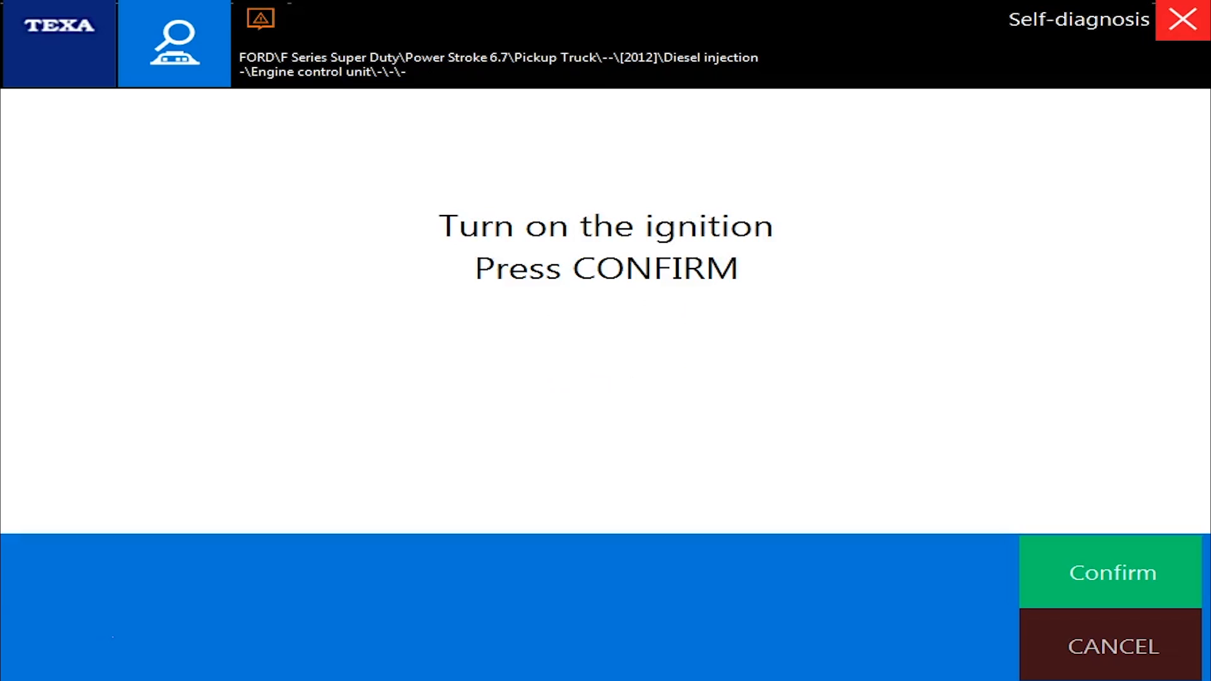
pyautogui.click(1113, 573)
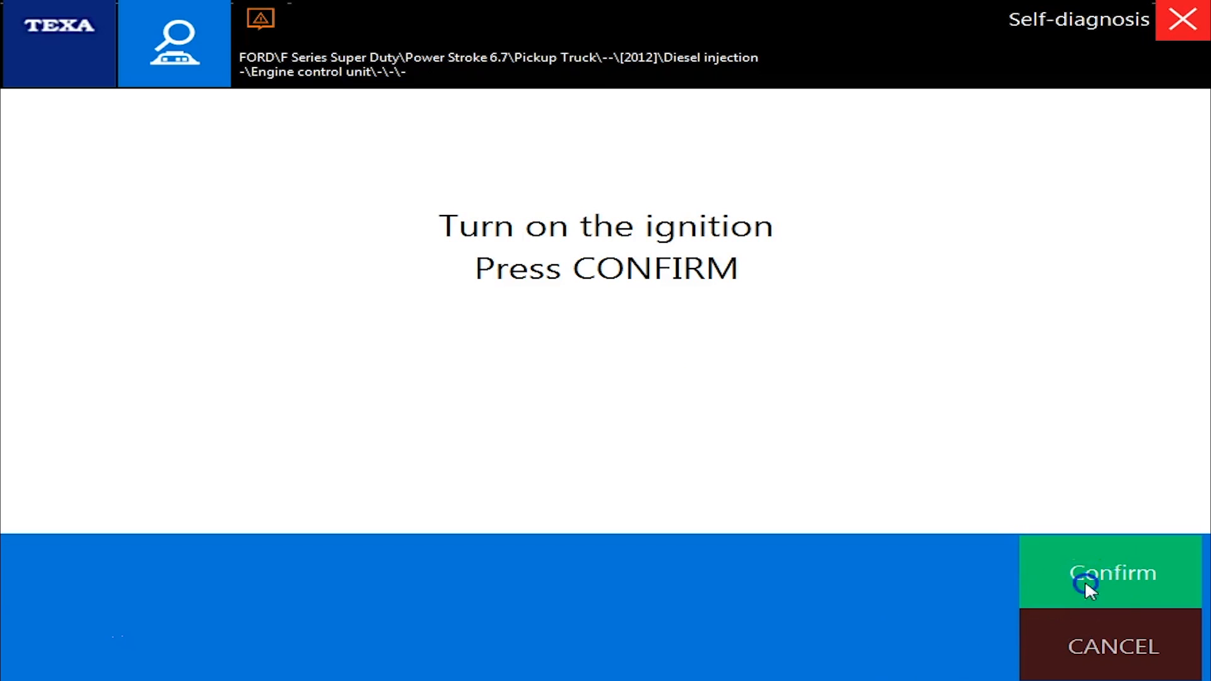
pyautogui.click(1110, 572)
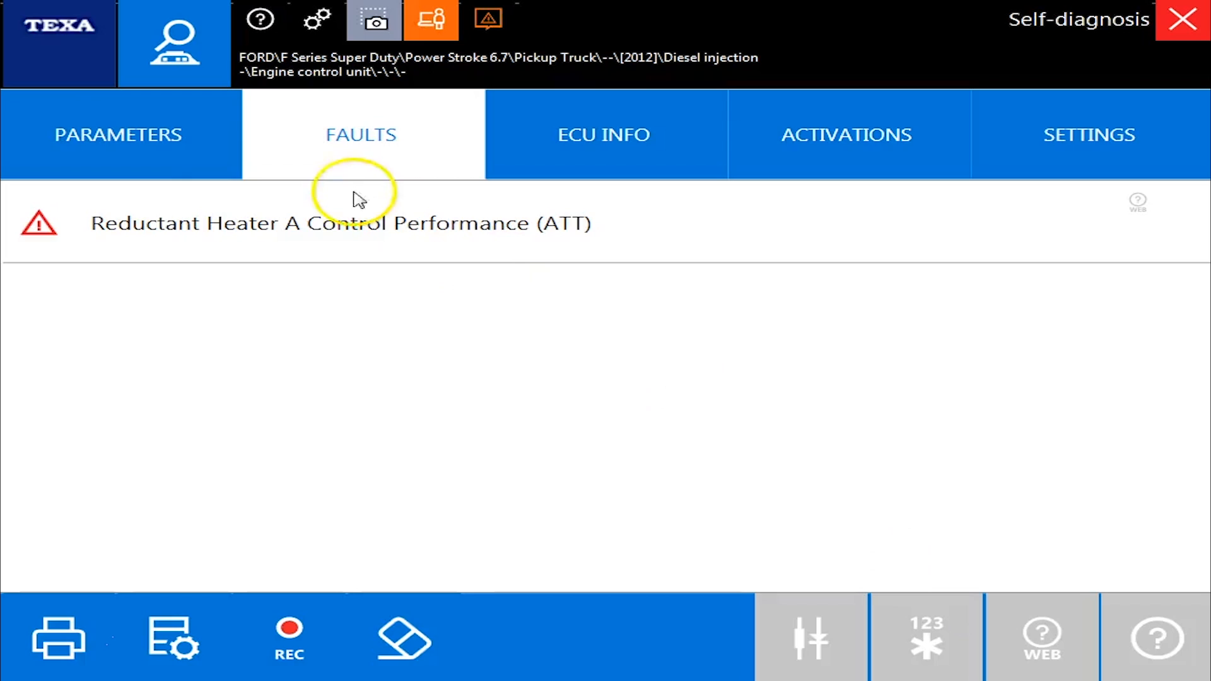
# Browse the live engine parameters, view the ALL VOLTAGES group, and return to the full list
pyautogui.click(117, 134)
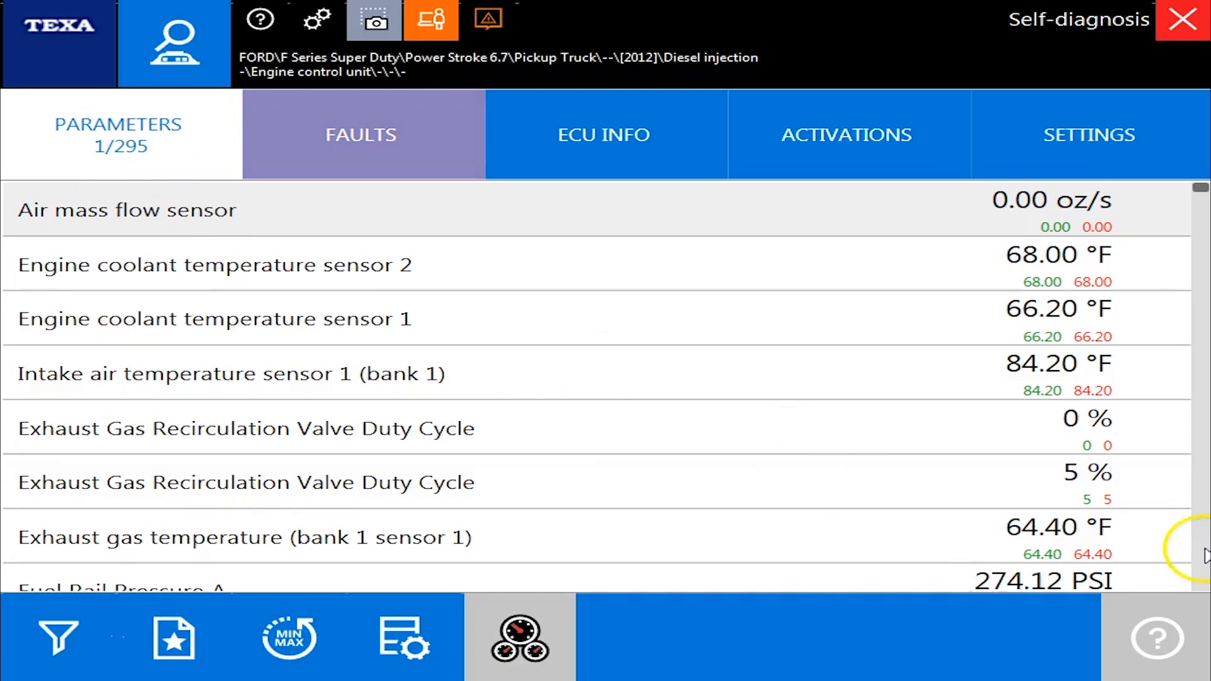
pyautogui.scroll(-3)
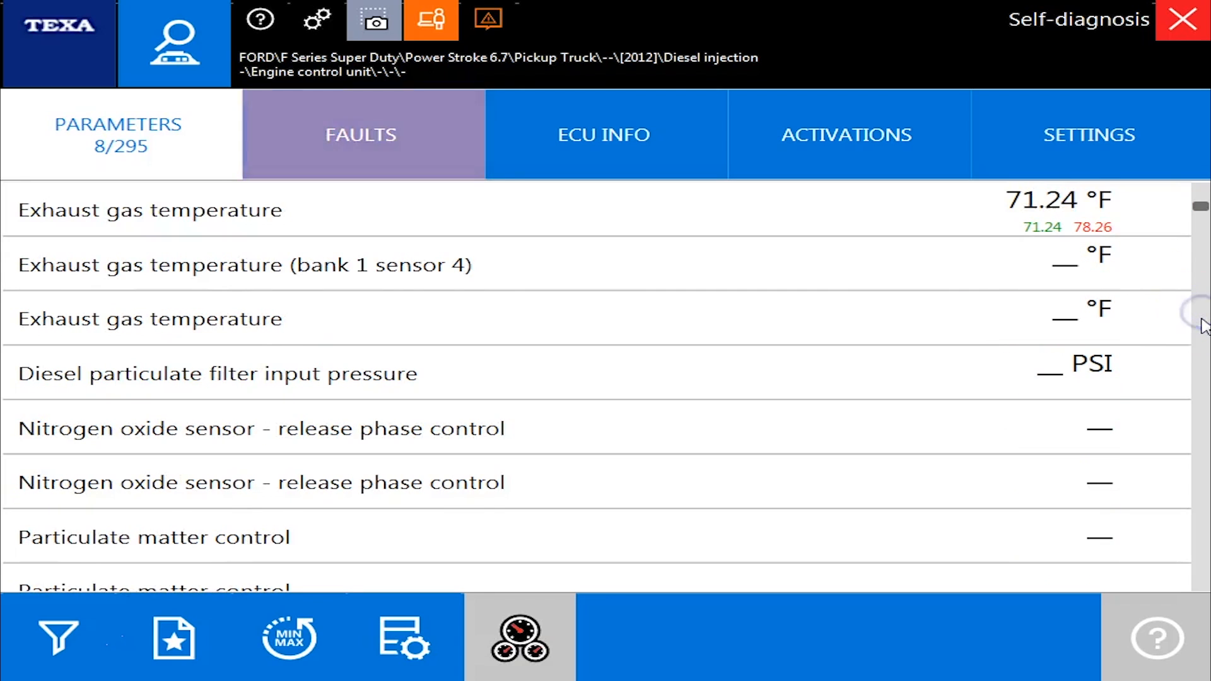
pyautogui.scroll(-3)
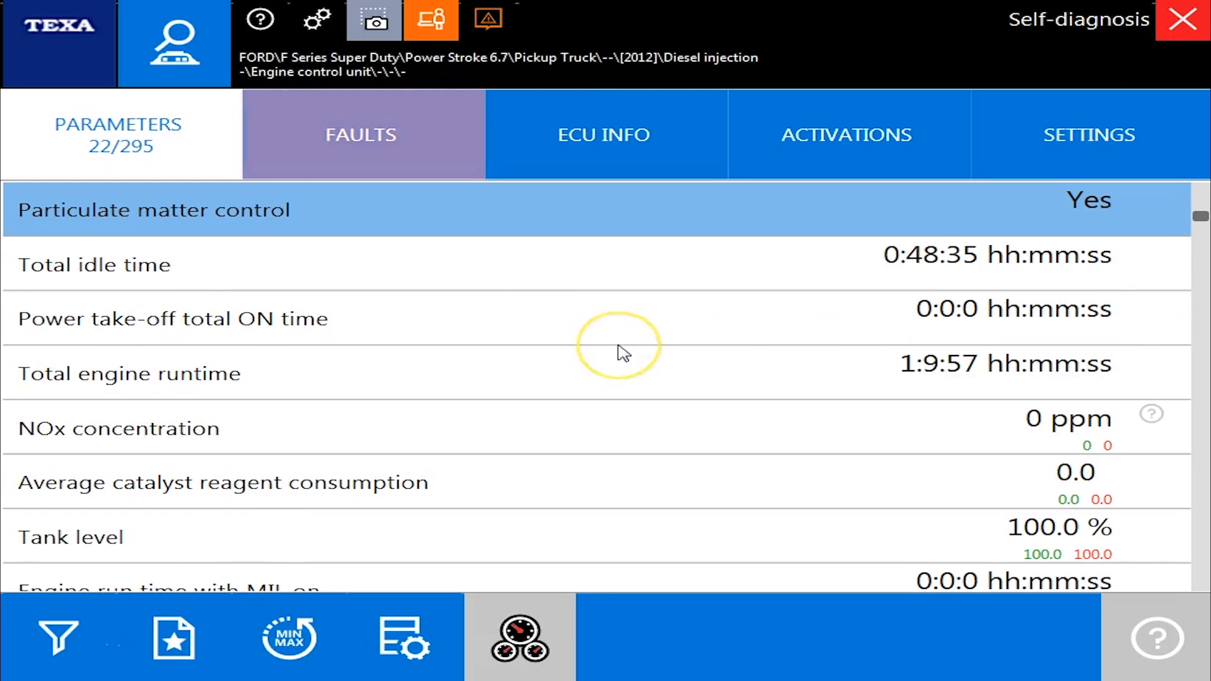
pyautogui.moveTo(191, 637)
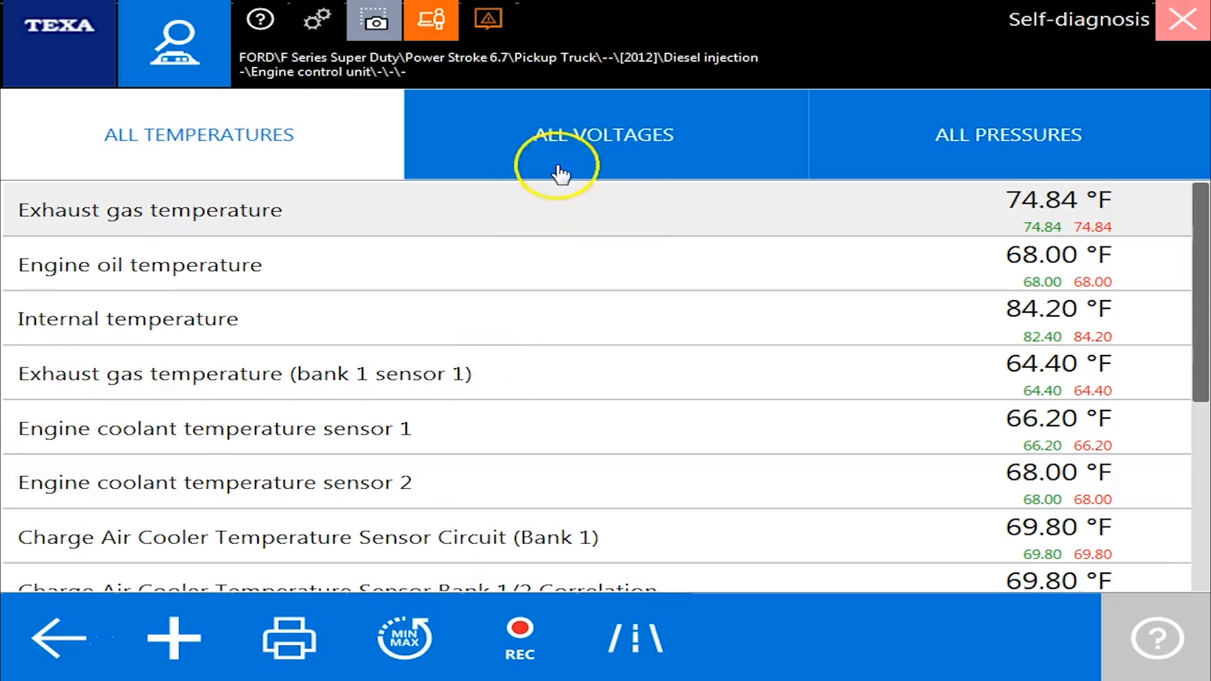
pyautogui.click(604, 135)
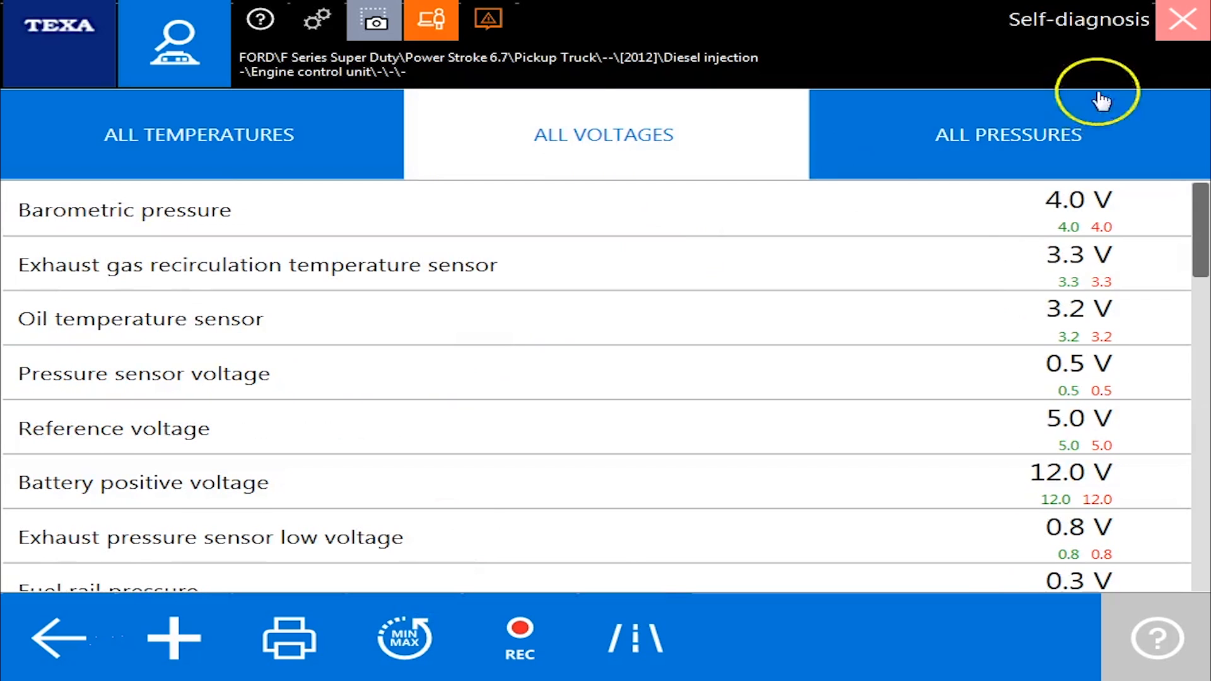
pyautogui.click(1008, 135)
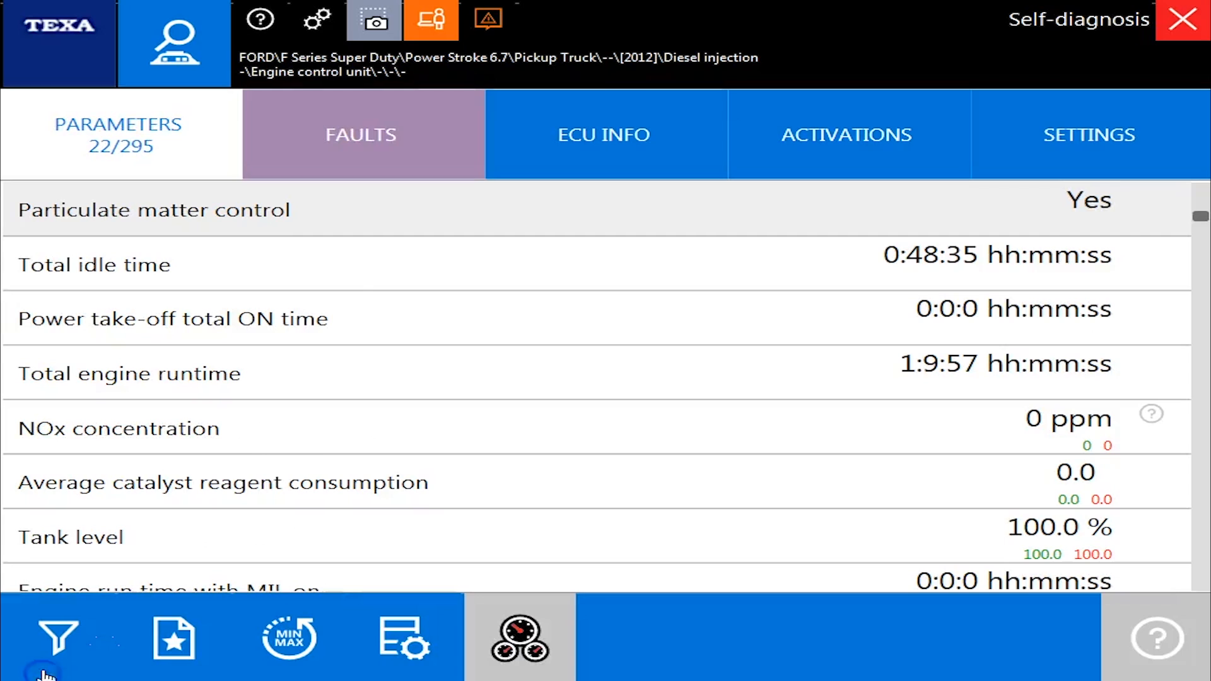
# Read and confirm the P20BA Reductant Heater A fault description, then show the ECU INFO identification data
pyautogui.click(361, 135)
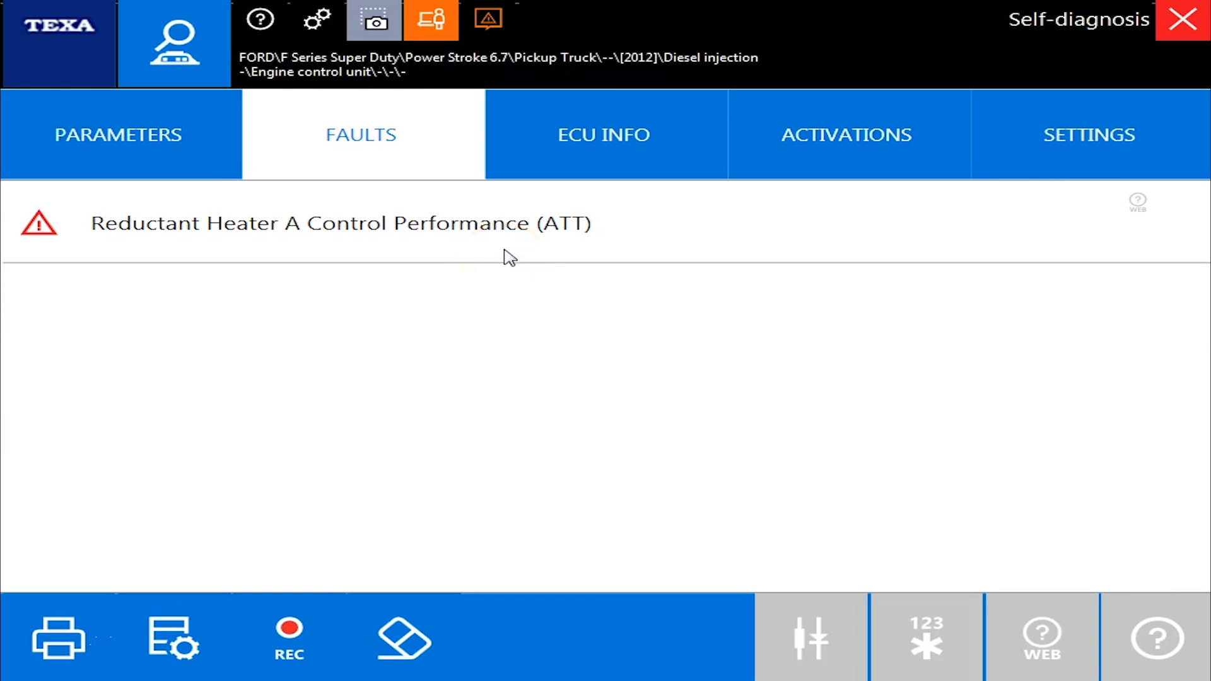
pyautogui.click(339, 223)
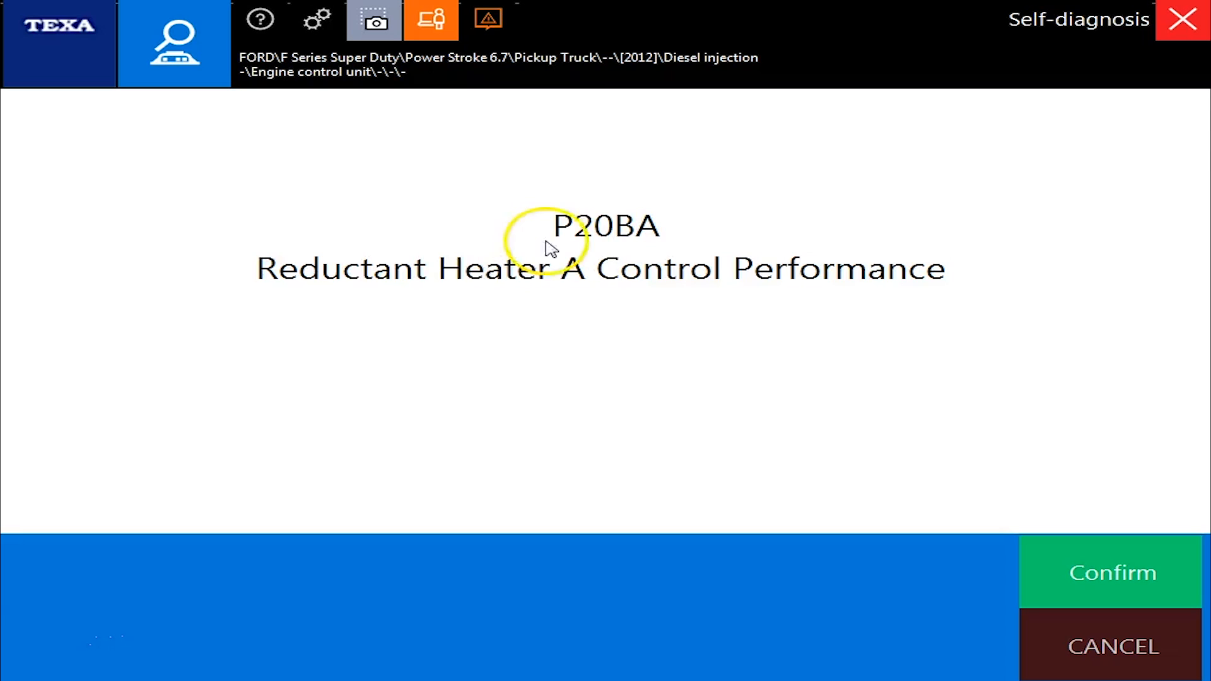
pyautogui.moveTo(964, 463)
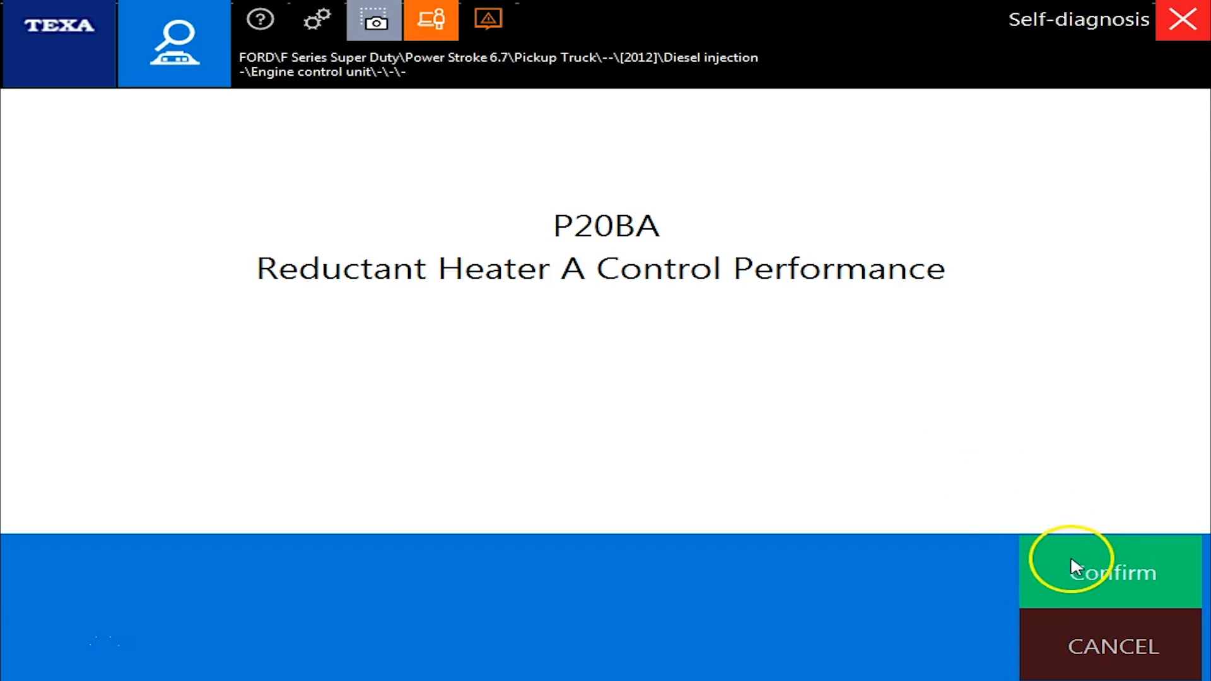
pyautogui.click(1110, 572)
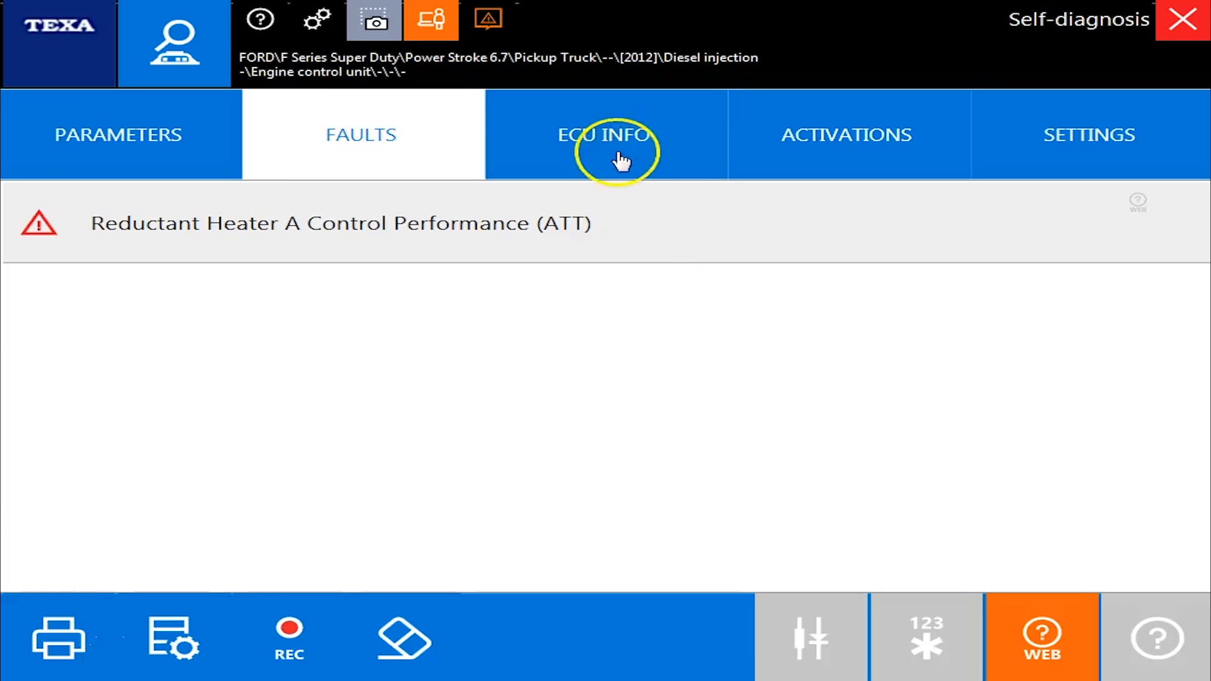
pyautogui.click(604, 135)
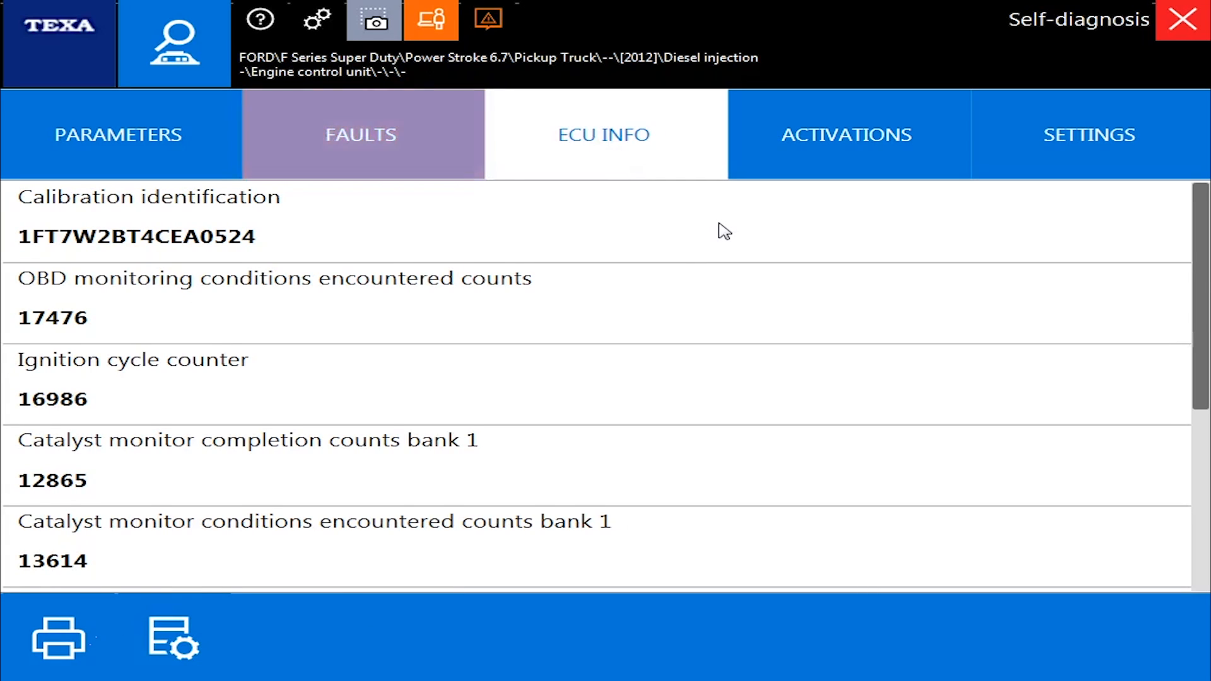
pyautogui.moveTo(815, 168)
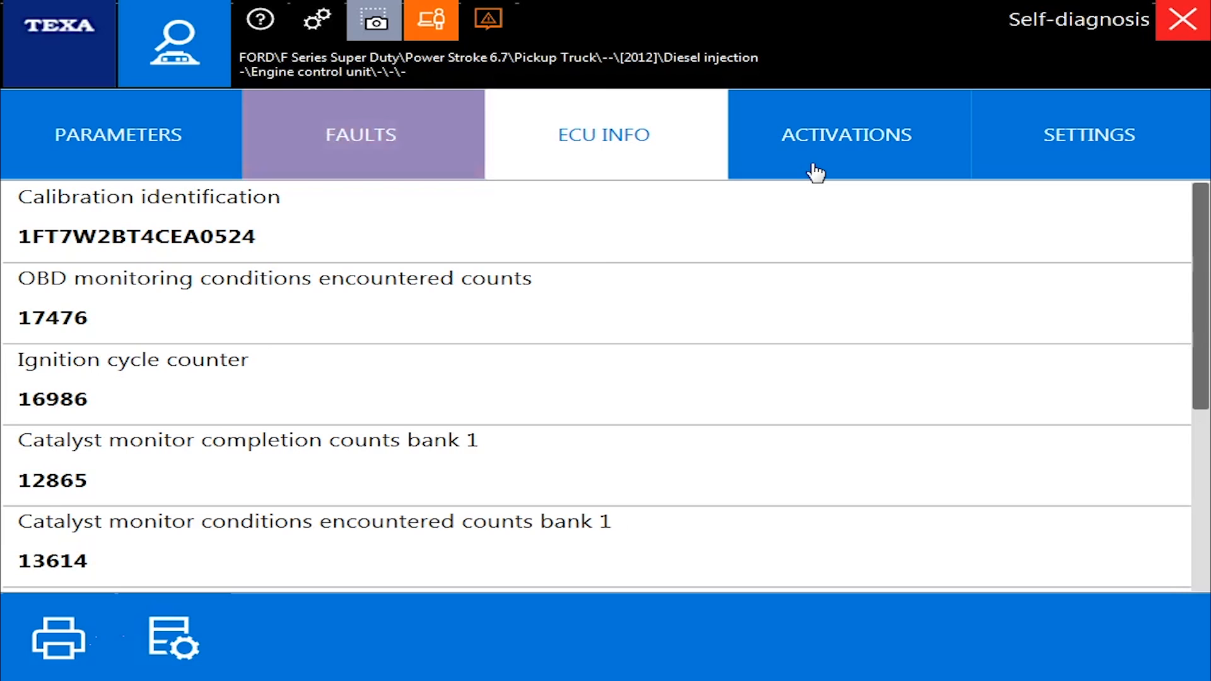
# List the actuator activations and scroll to Variable Geometry Turbocharger at the end
pyautogui.click(845, 134)
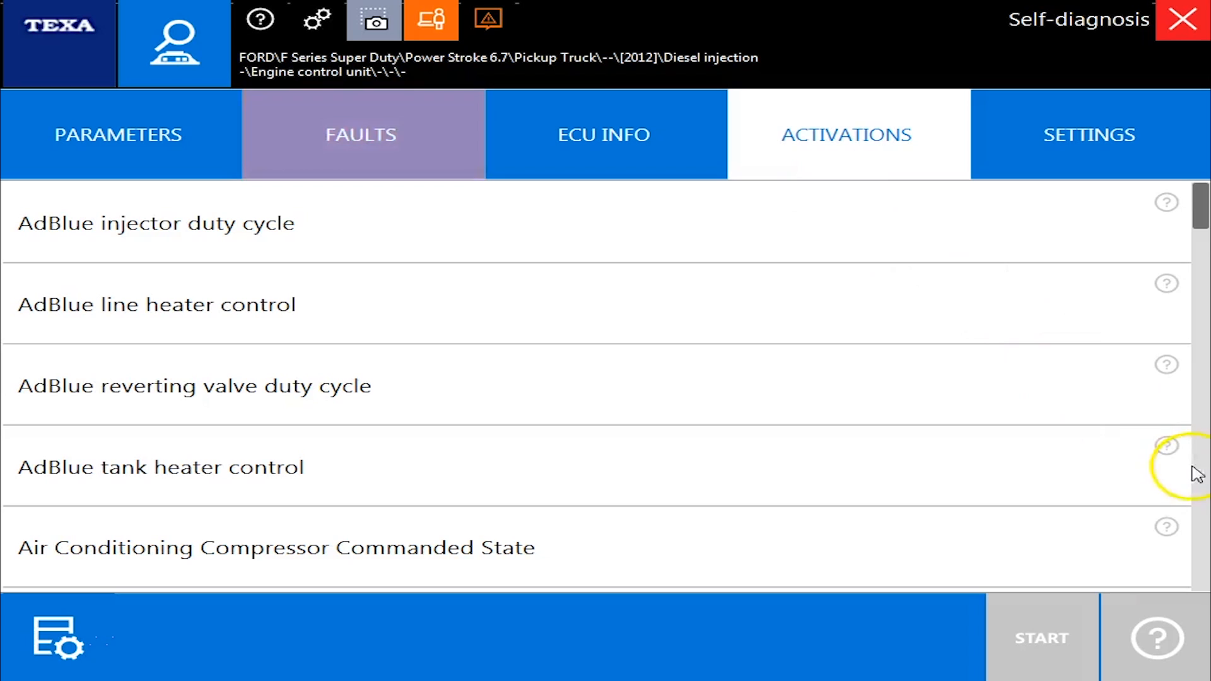
pyautogui.scroll(-3)
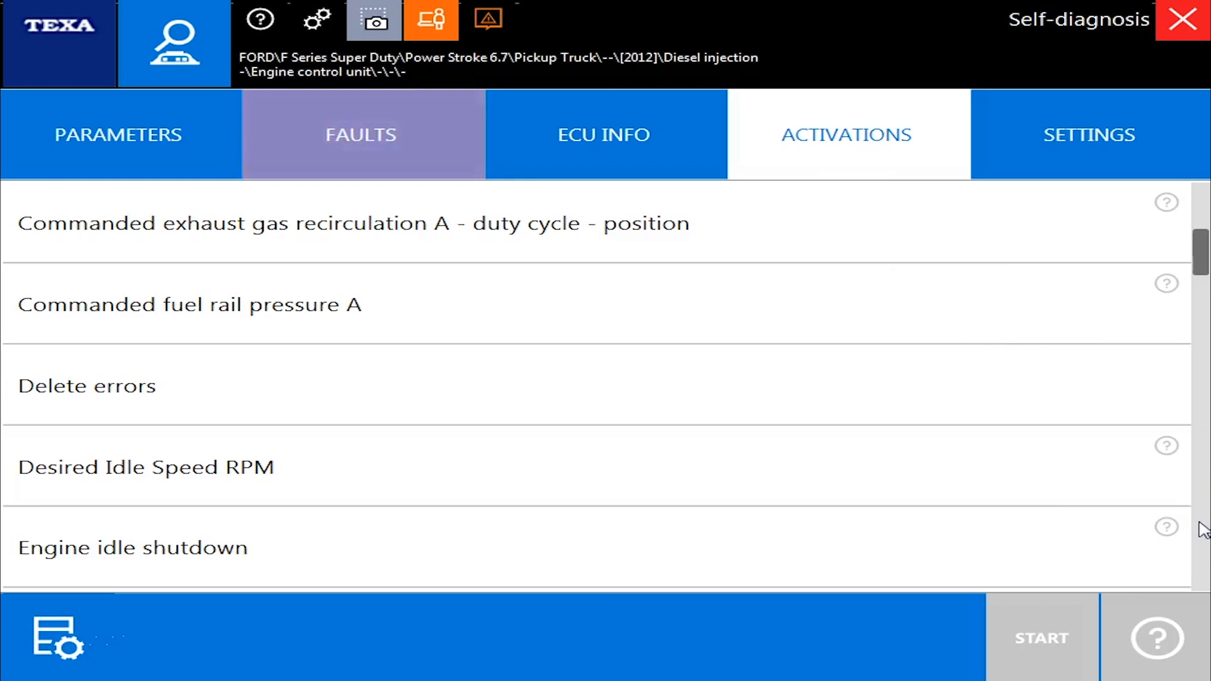
pyautogui.scroll(-3)
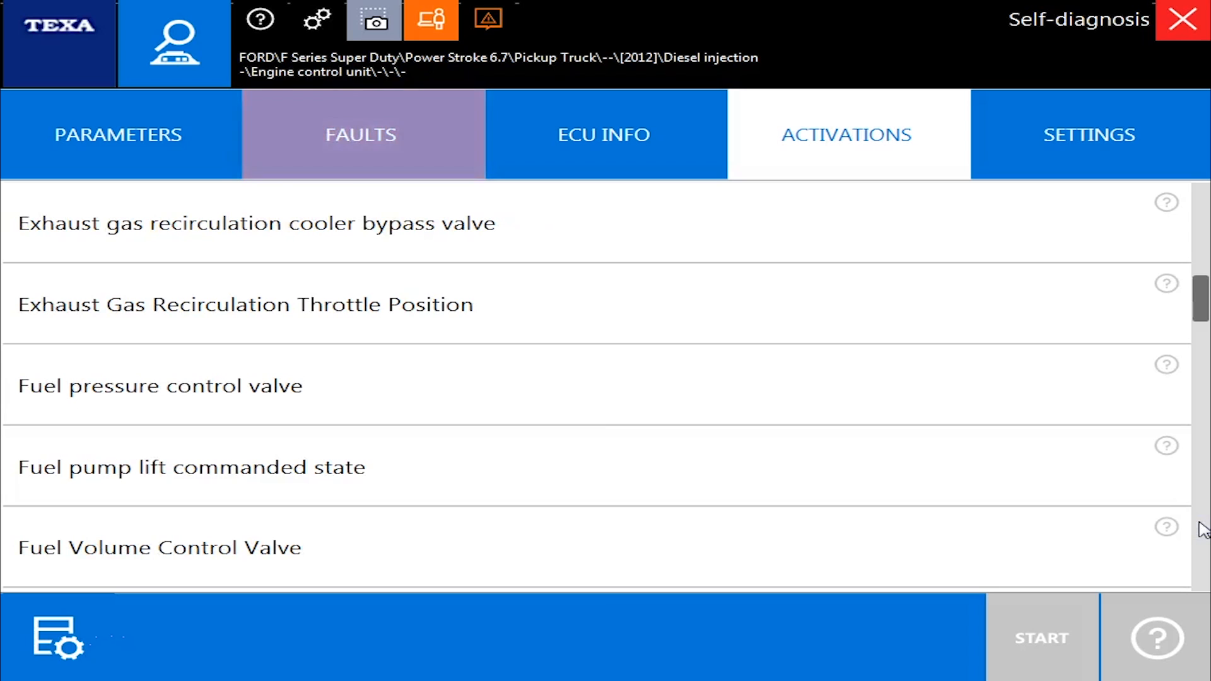
pyautogui.scroll(-3)
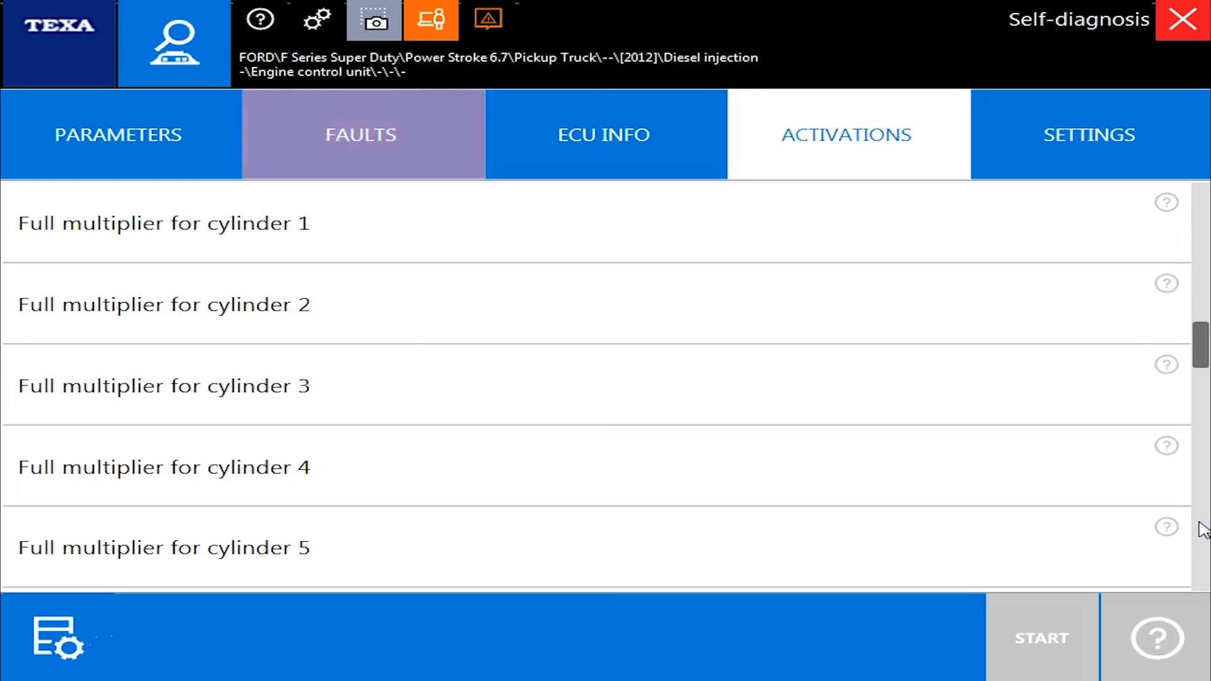
pyautogui.scroll(-3)
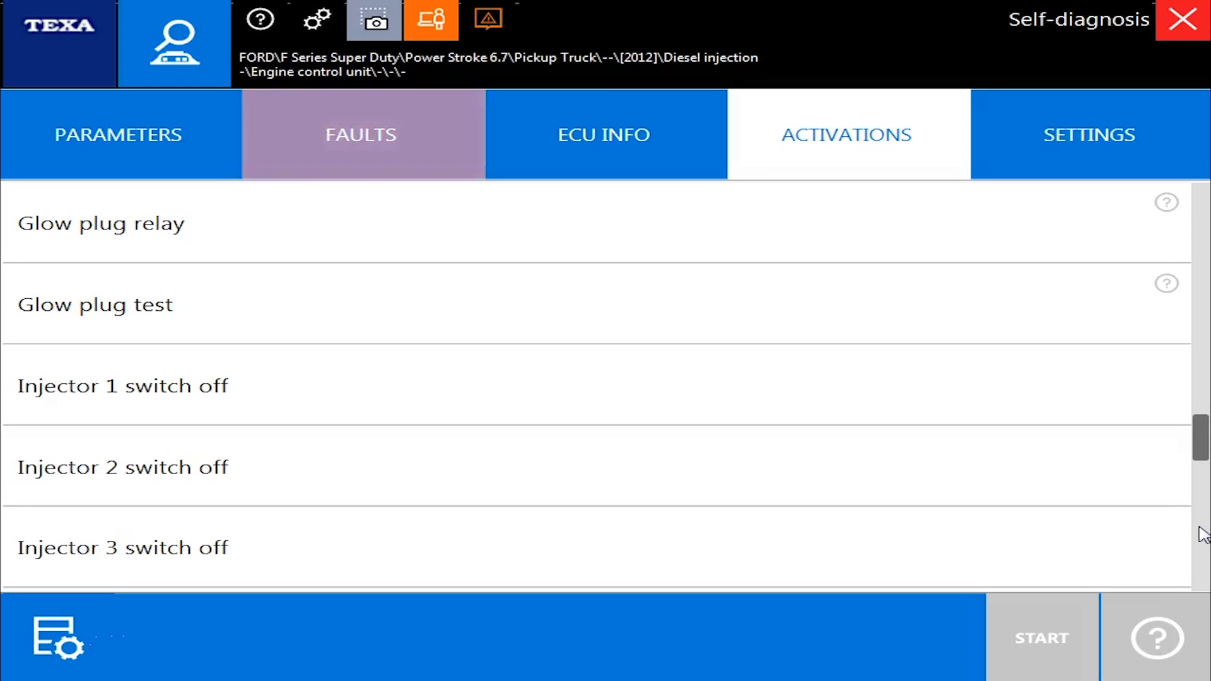
pyautogui.scroll(-3)
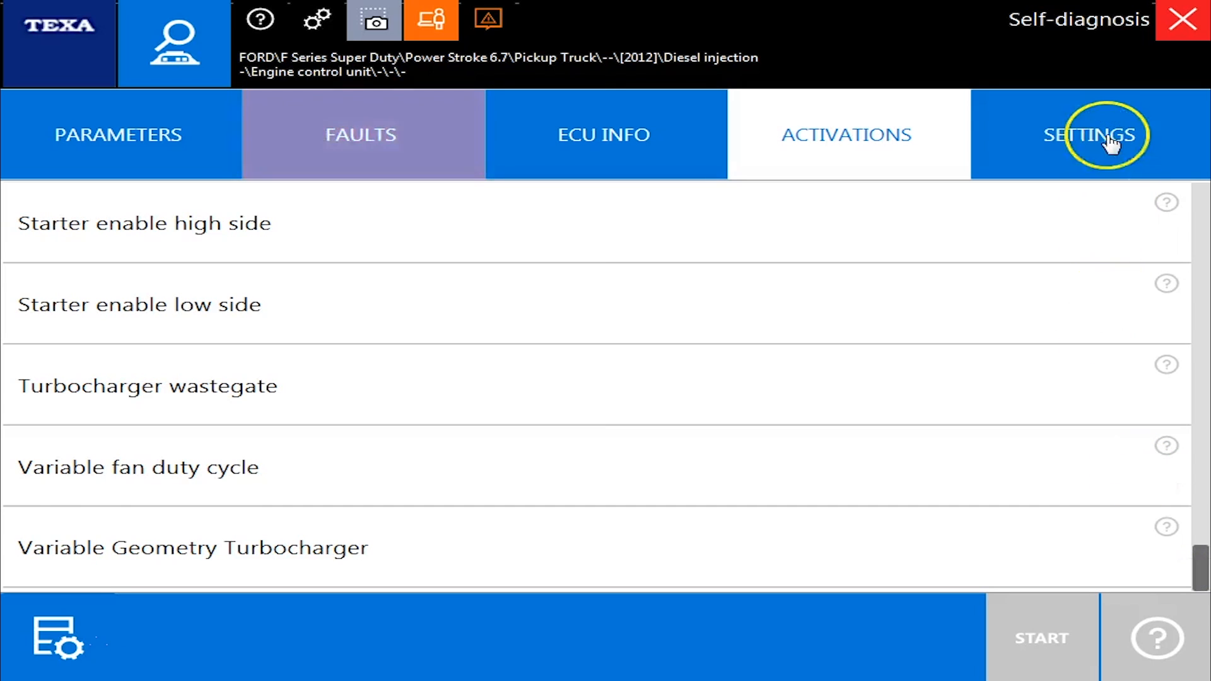
# Read the Injector replacement procedure description, then scroll the settings procedures down to System emptying
pyautogui.click(1088, 134)
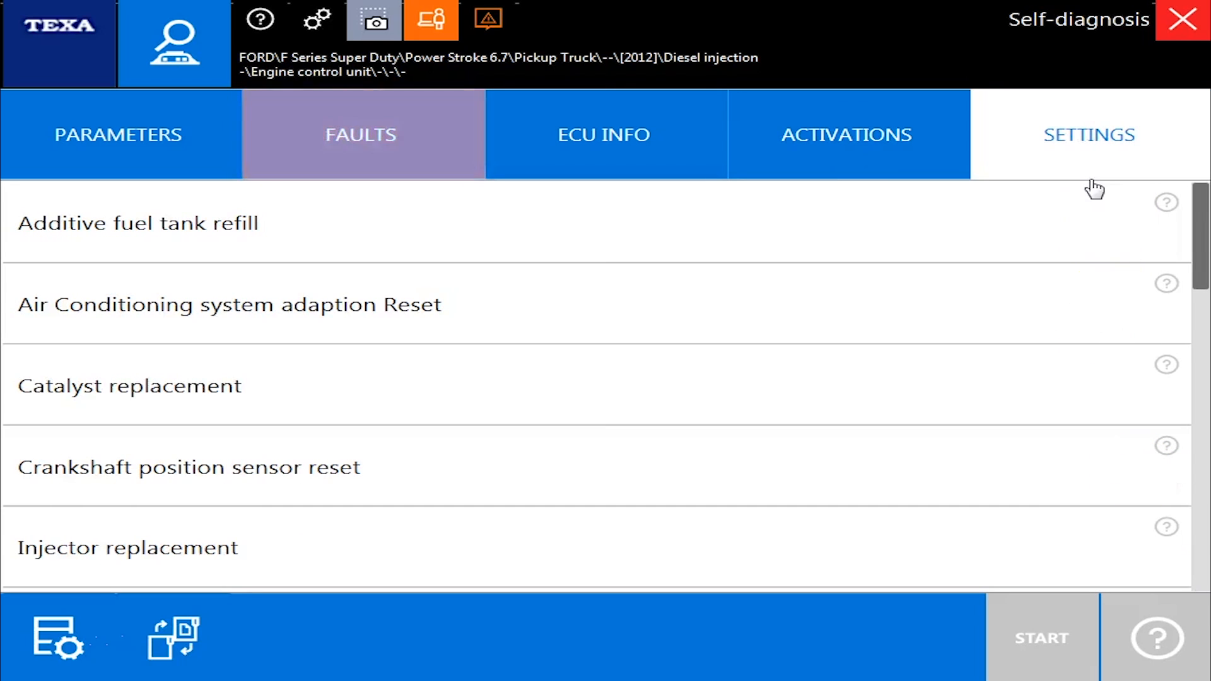
pyautogui.click(129, 548)
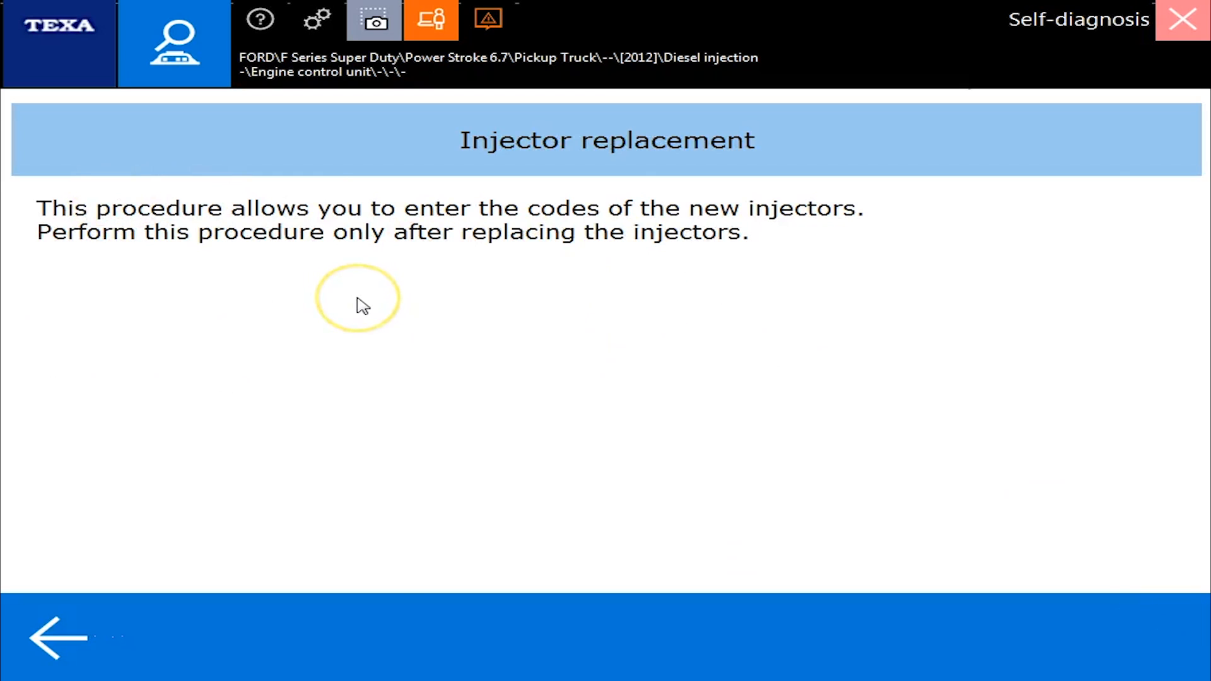
pyautogui.moveTo(65, 451)
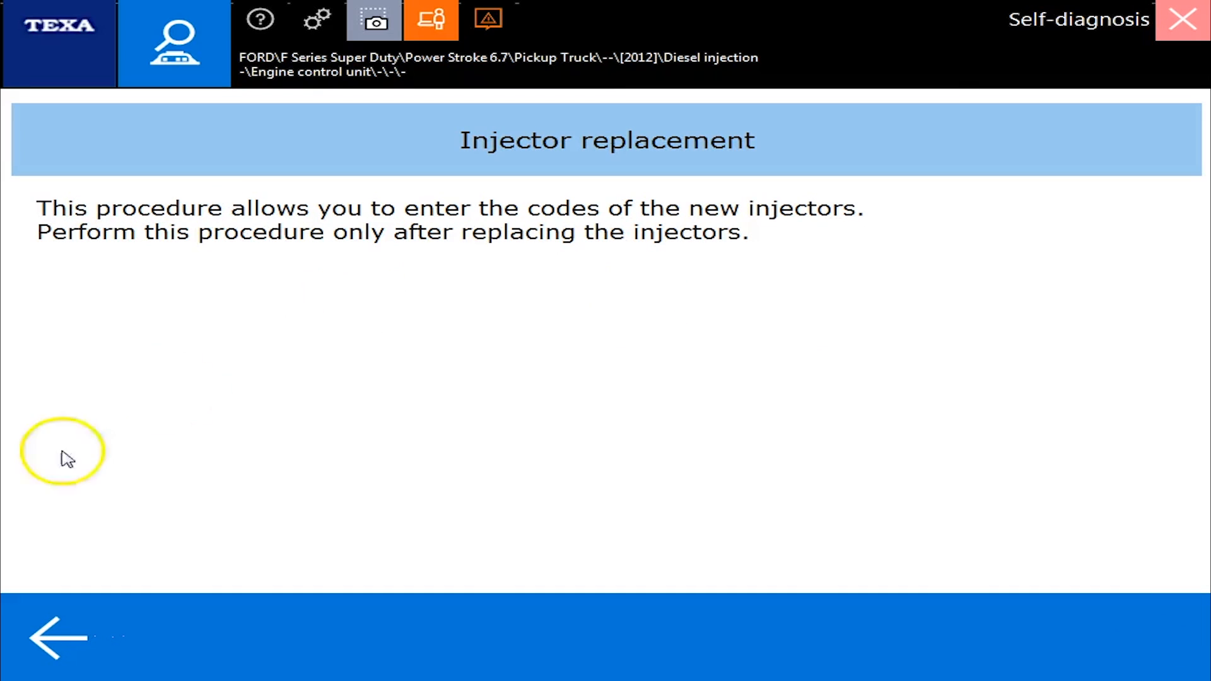
pyautogui.click(56, 638)
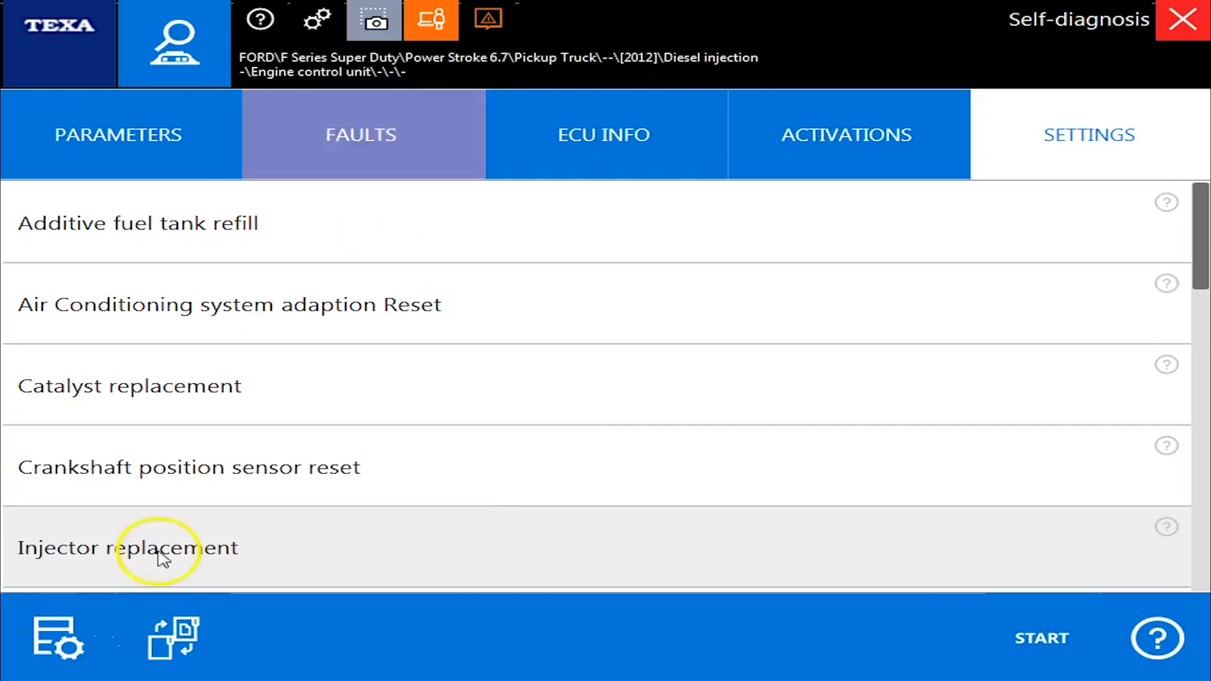
pyautogui.scroll(-3)
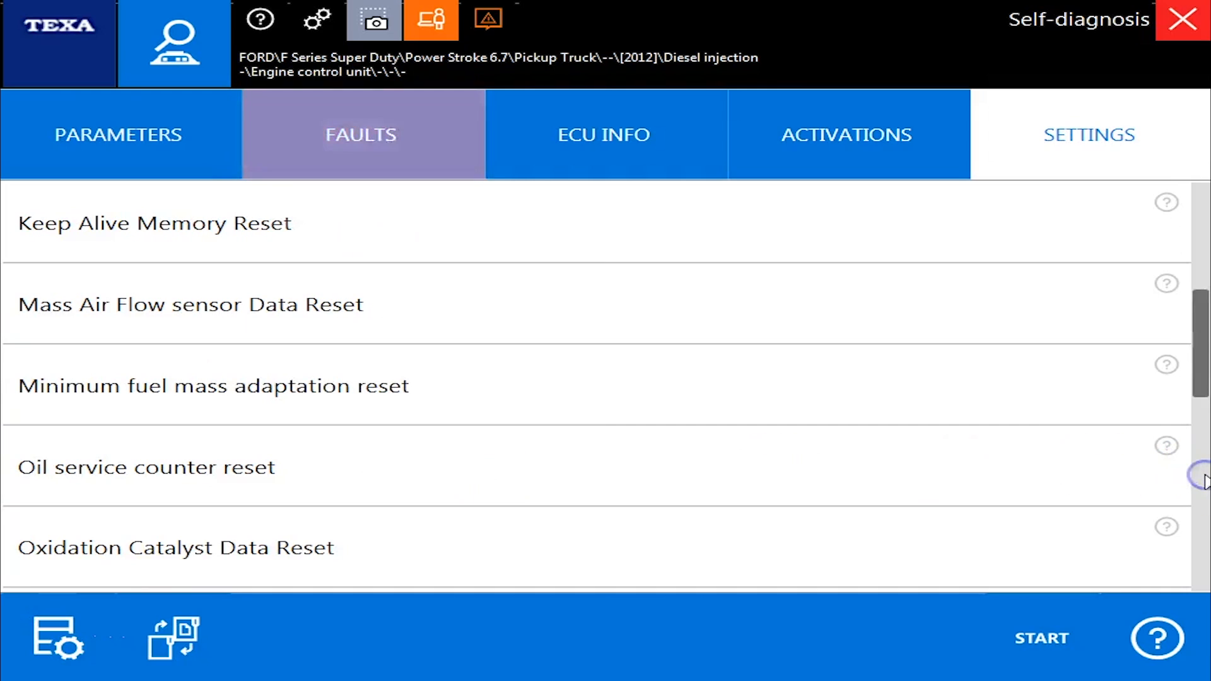
pyautogui.scroll(-3)
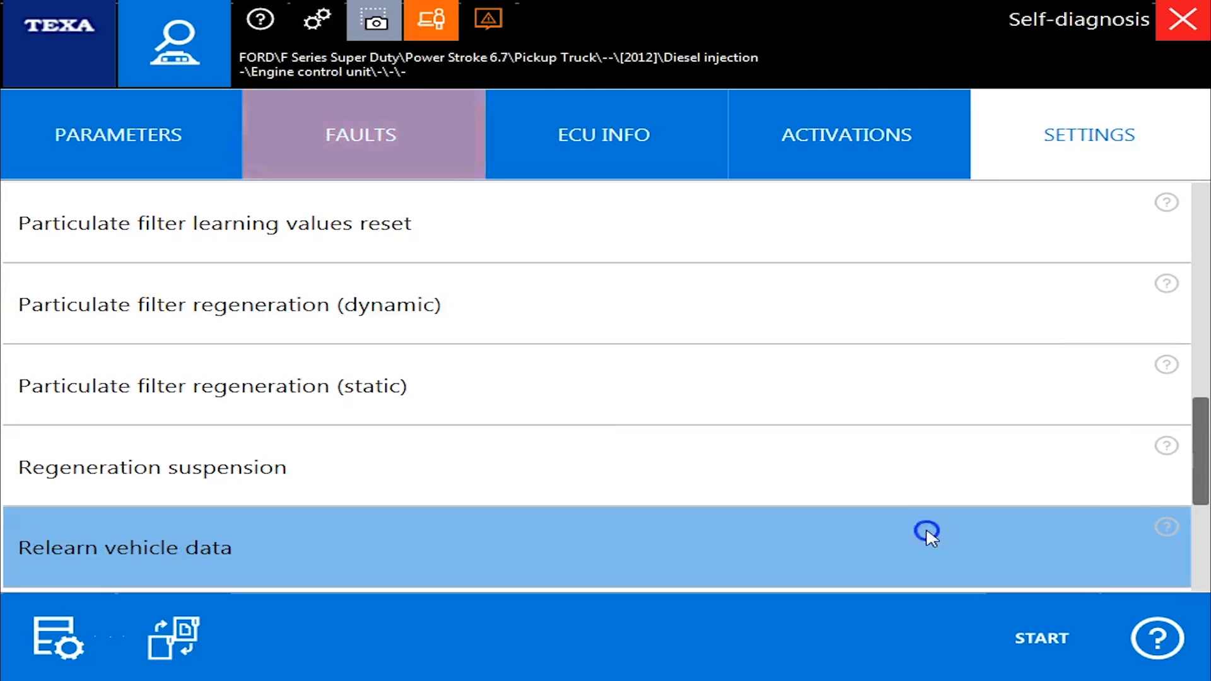
pyautogui.scroll(-3)
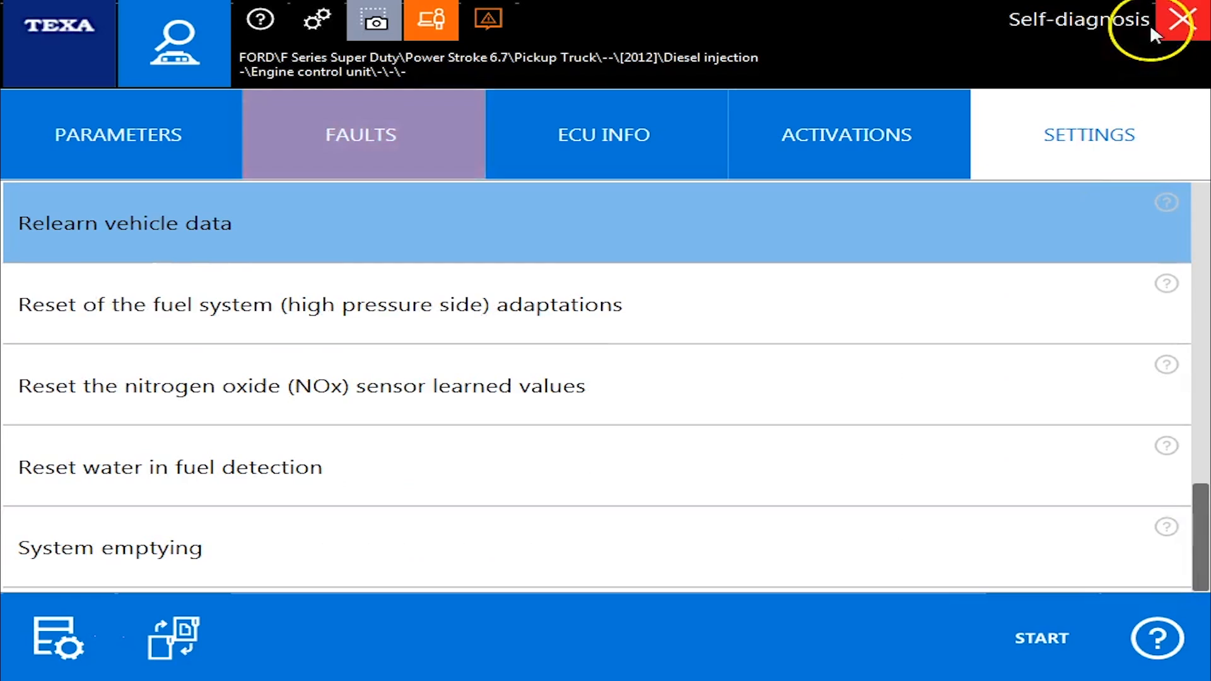
# End communication with the engine ECU and select the ABS Type 1 row in the DTC's DETECTED list
pyautogui.click(1184, 19)
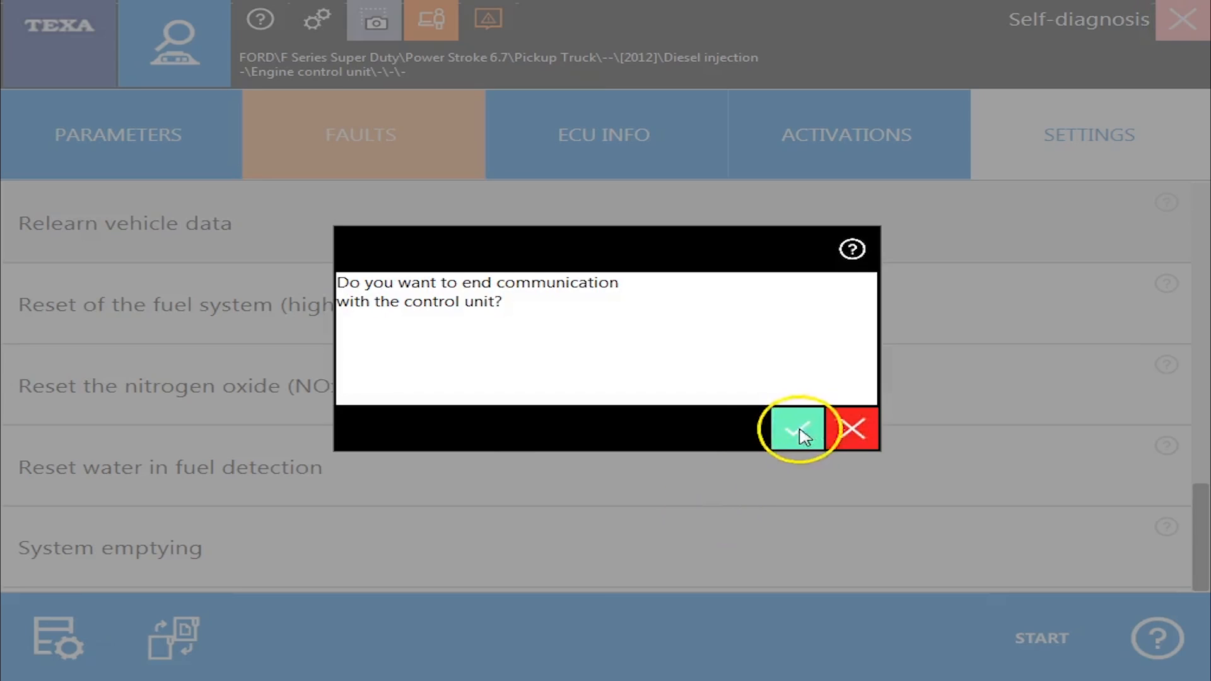
pyautogui.click(797, 429)
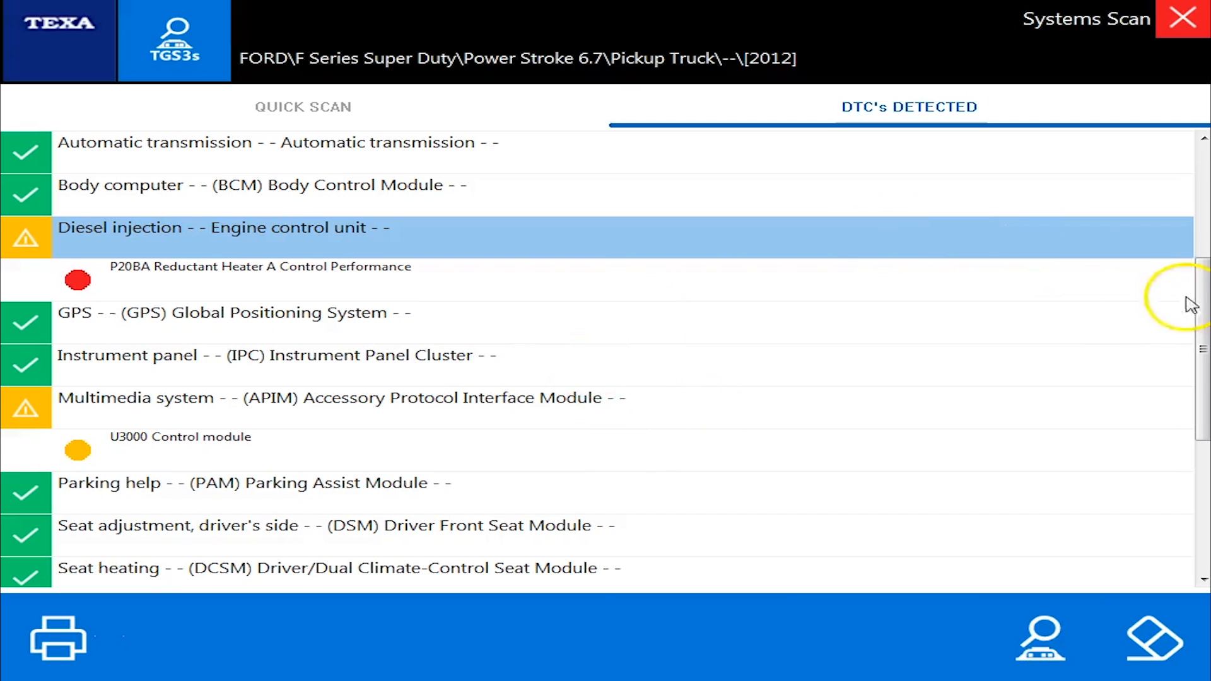
pyautogui.scroll(-3)
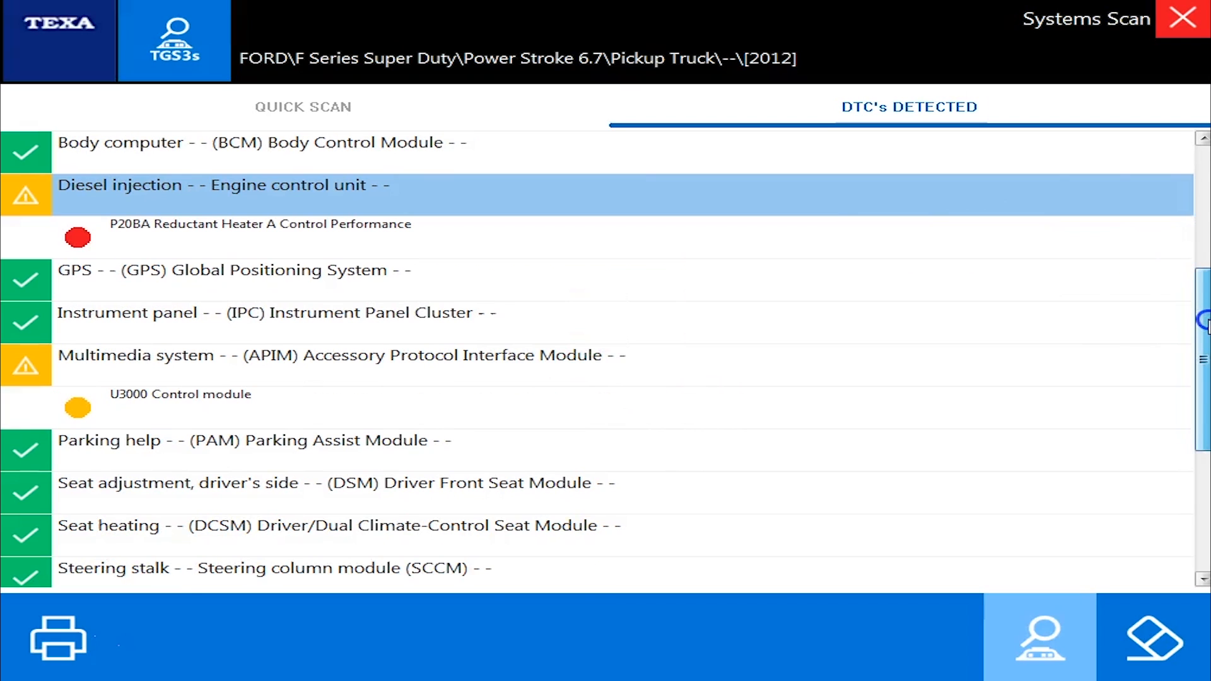
pyautogui.scroll(-3)
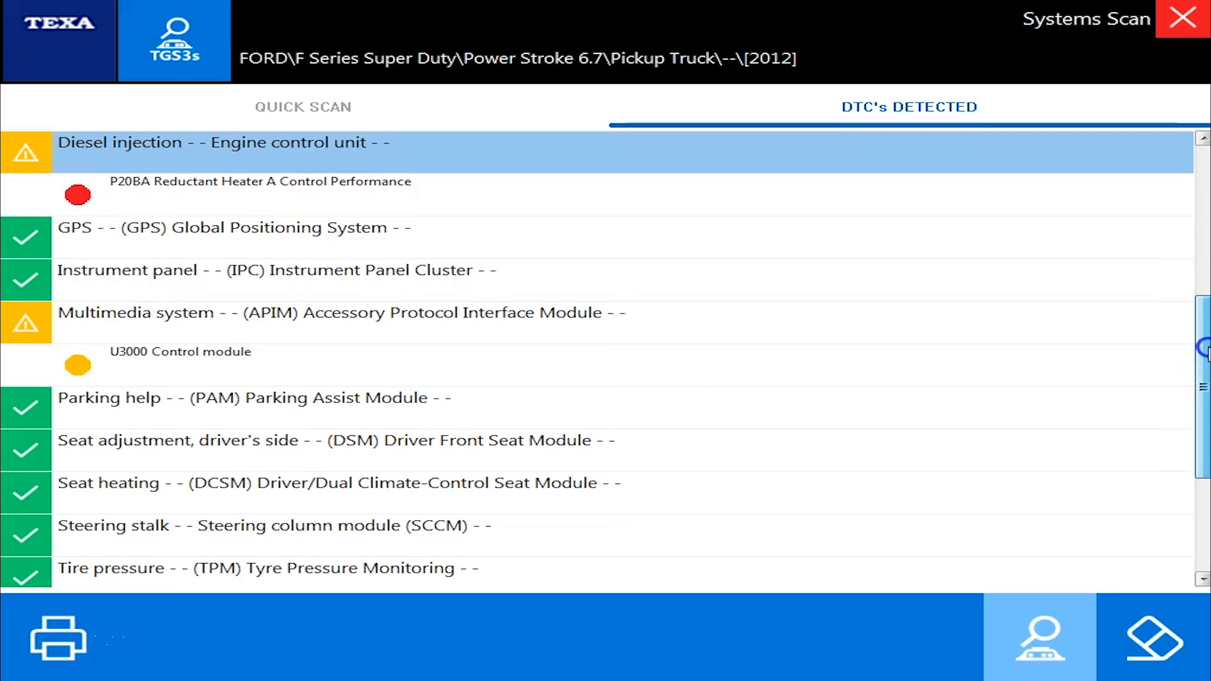
pyautogui.scroll(-3)
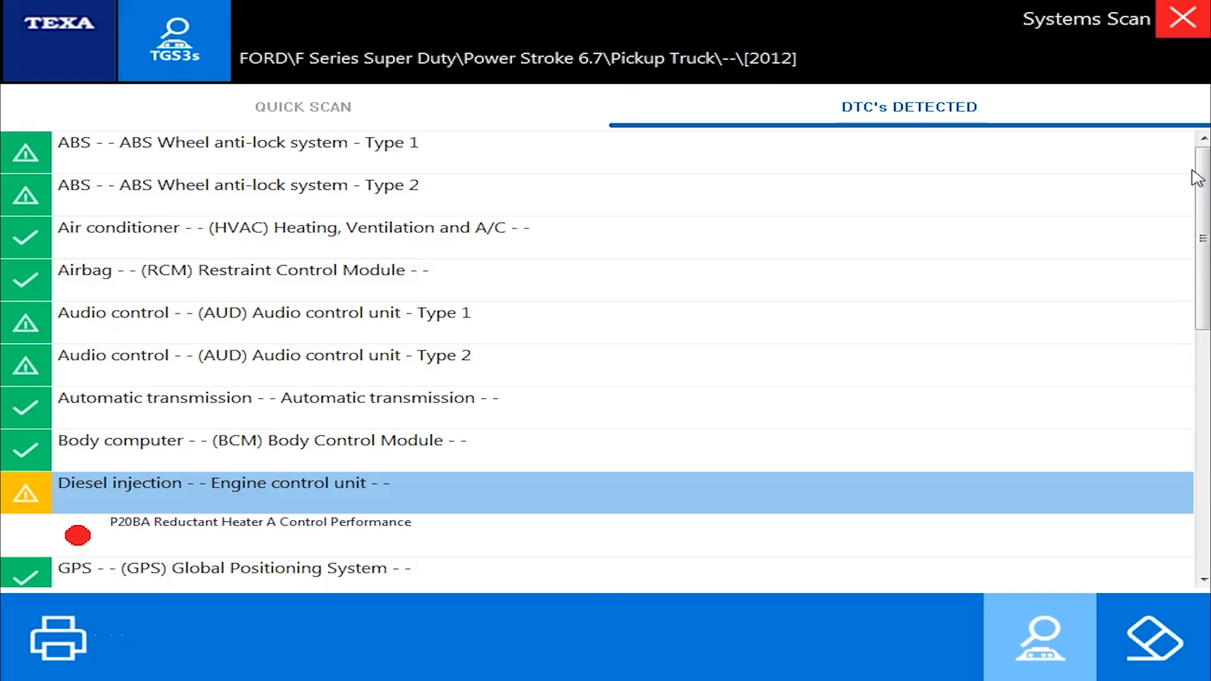
pyautogui.click(232, 142)
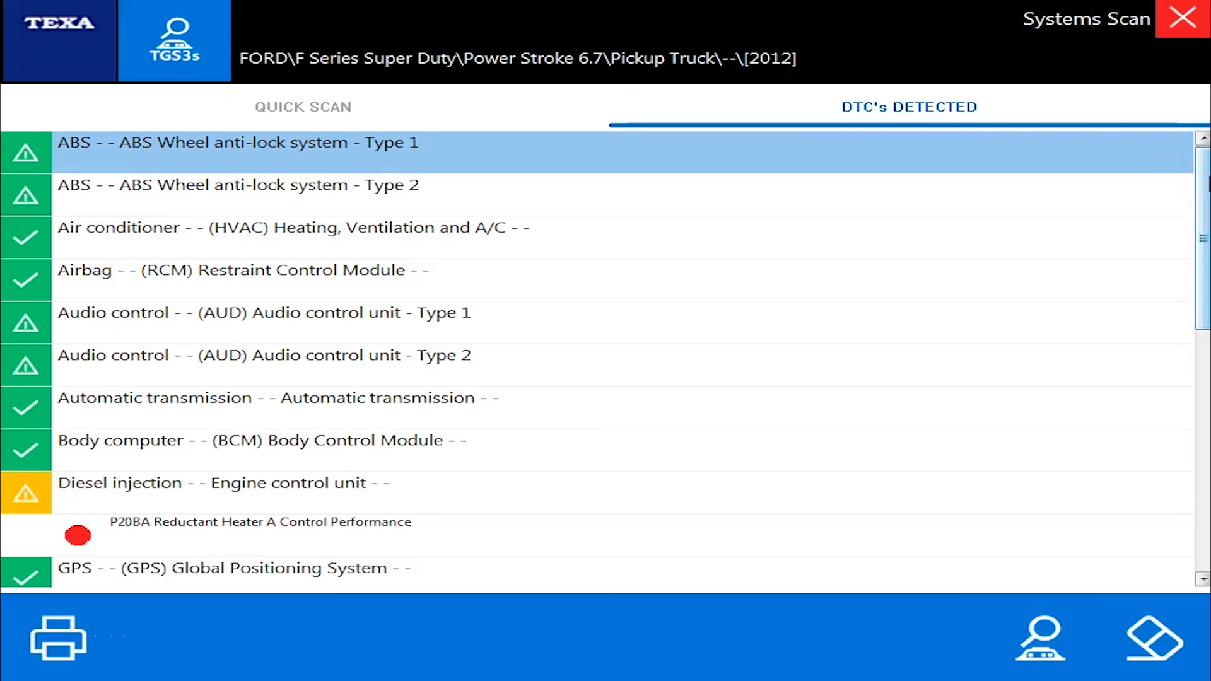
pyautogui.moveTo(1196, 178)
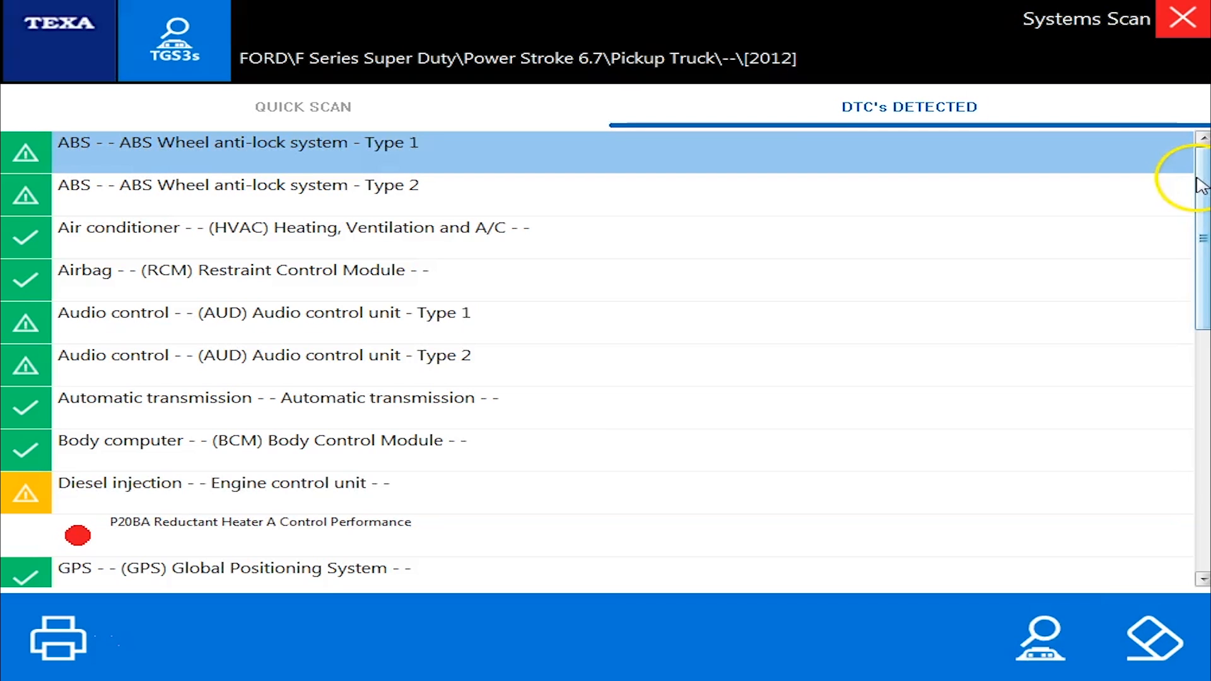